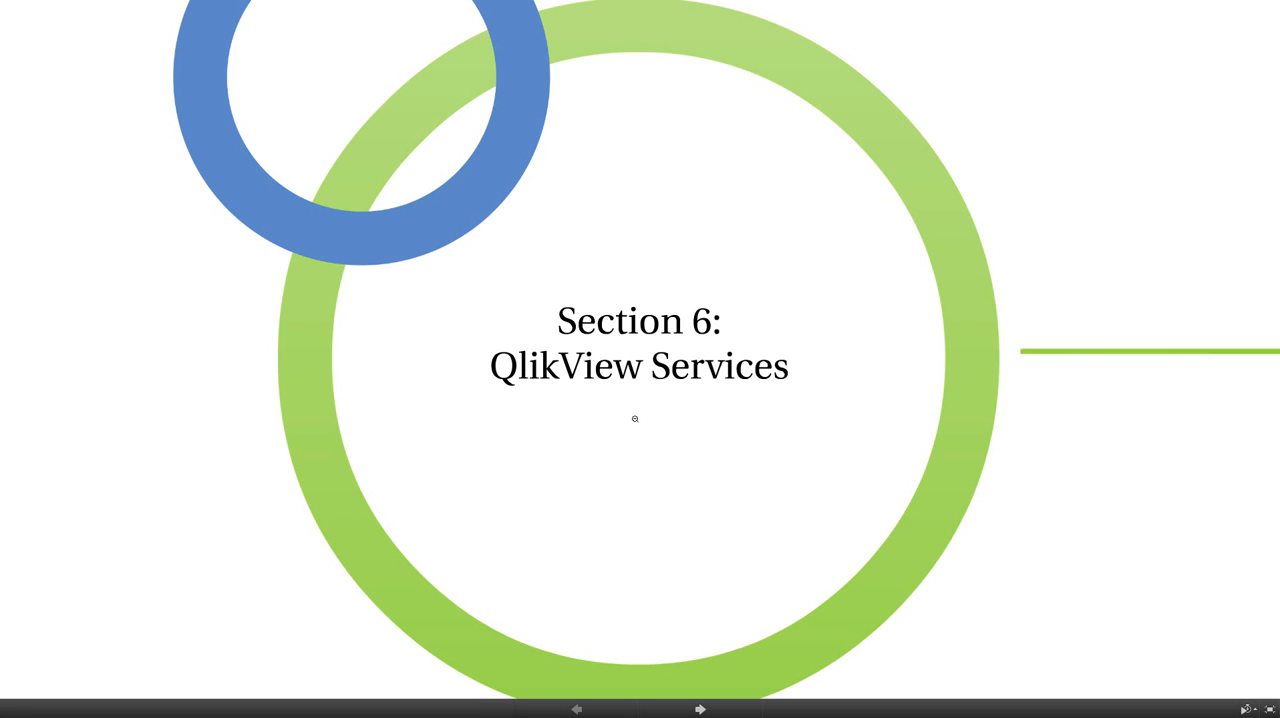
mouse_move(659, 452)
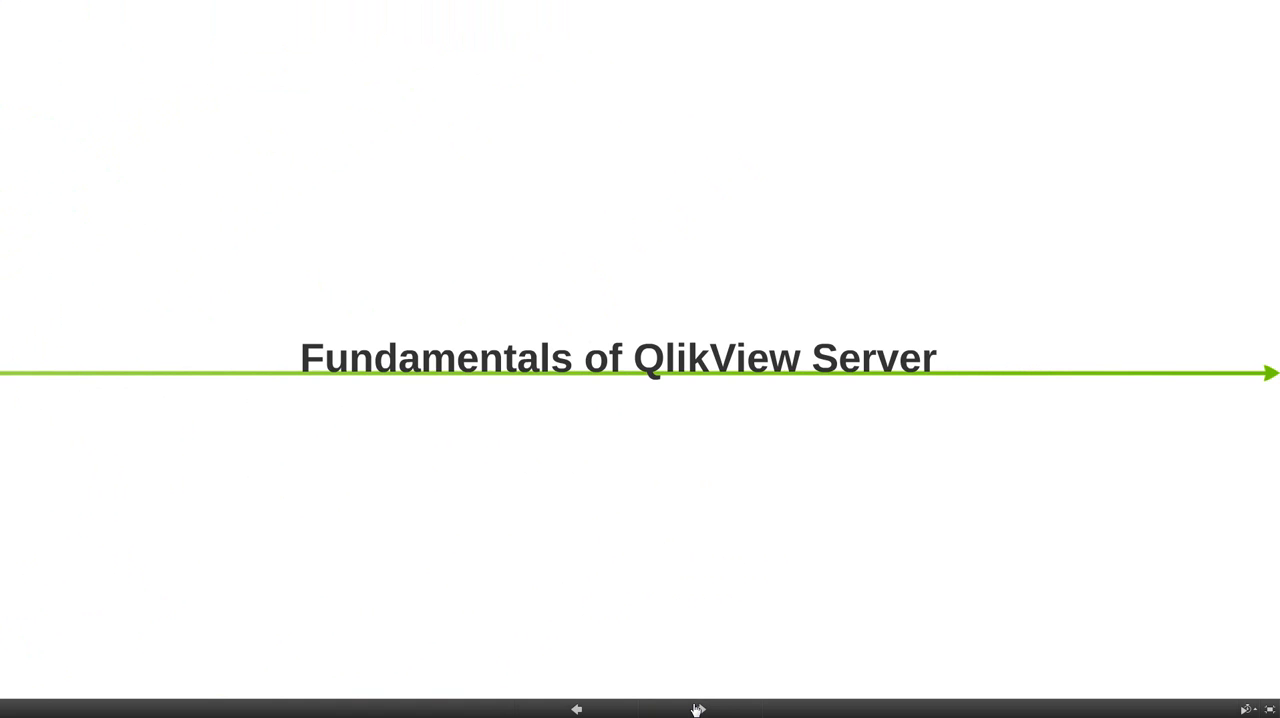
Advance two presentation steps to the empty 'QlikView Server Fundementals and Jargon Buster' frame
click(698, 709)
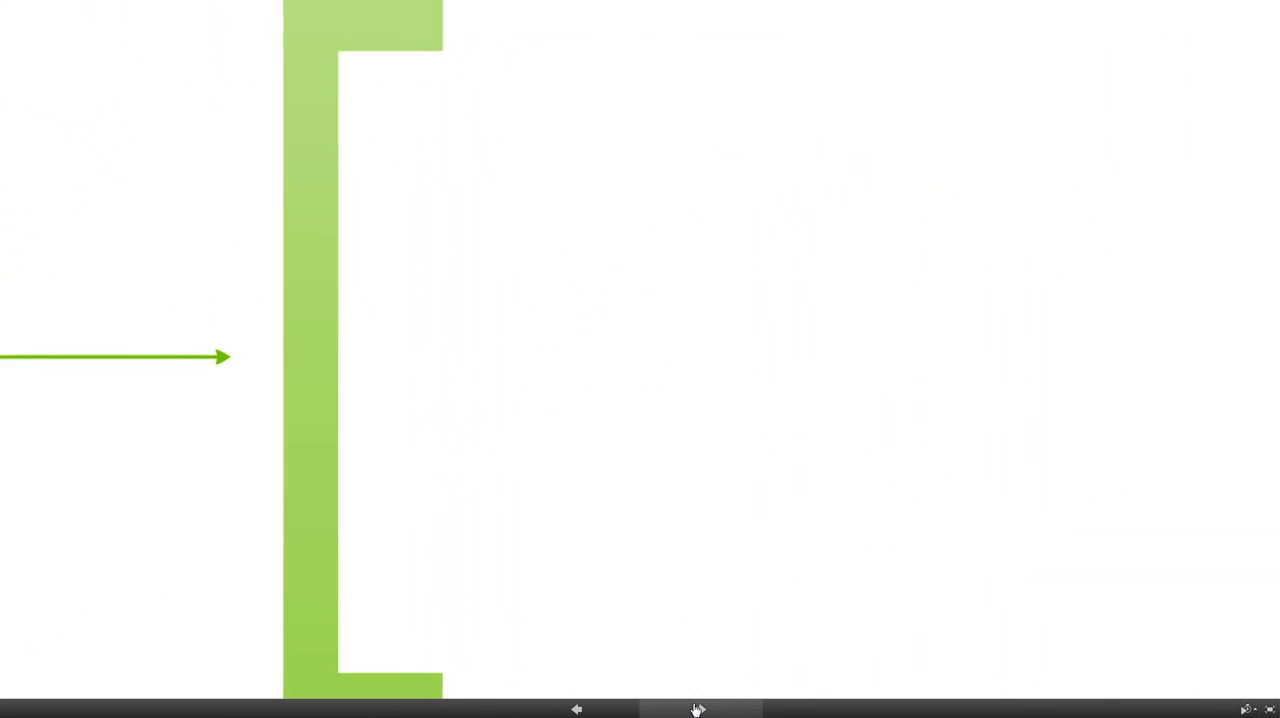
click(700, 710)
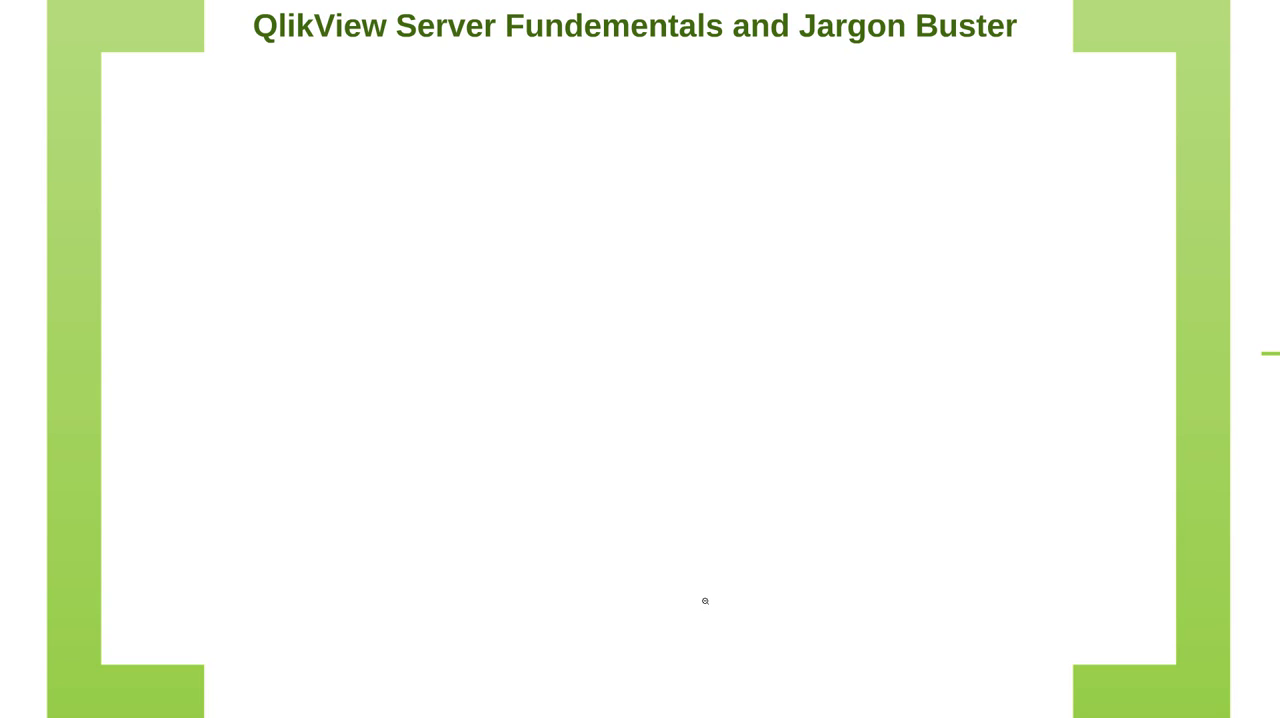
mouse_move(709, 608)
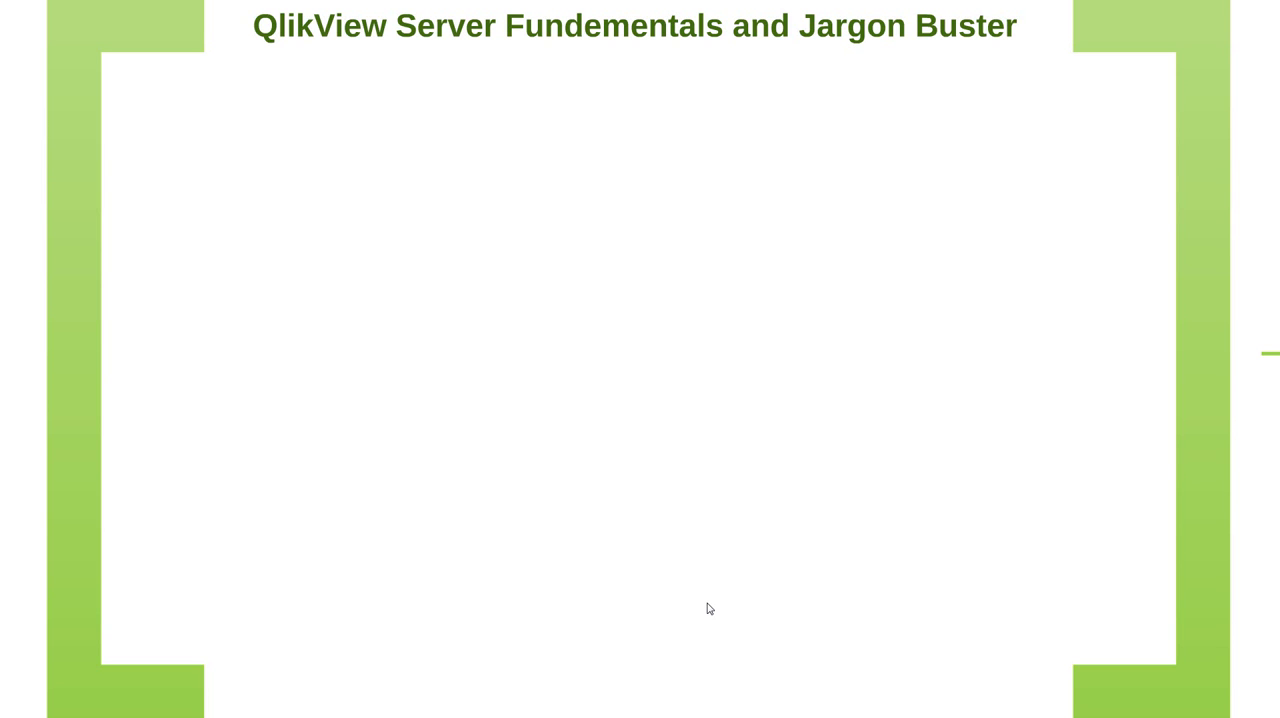
mouse_move(708, 608)
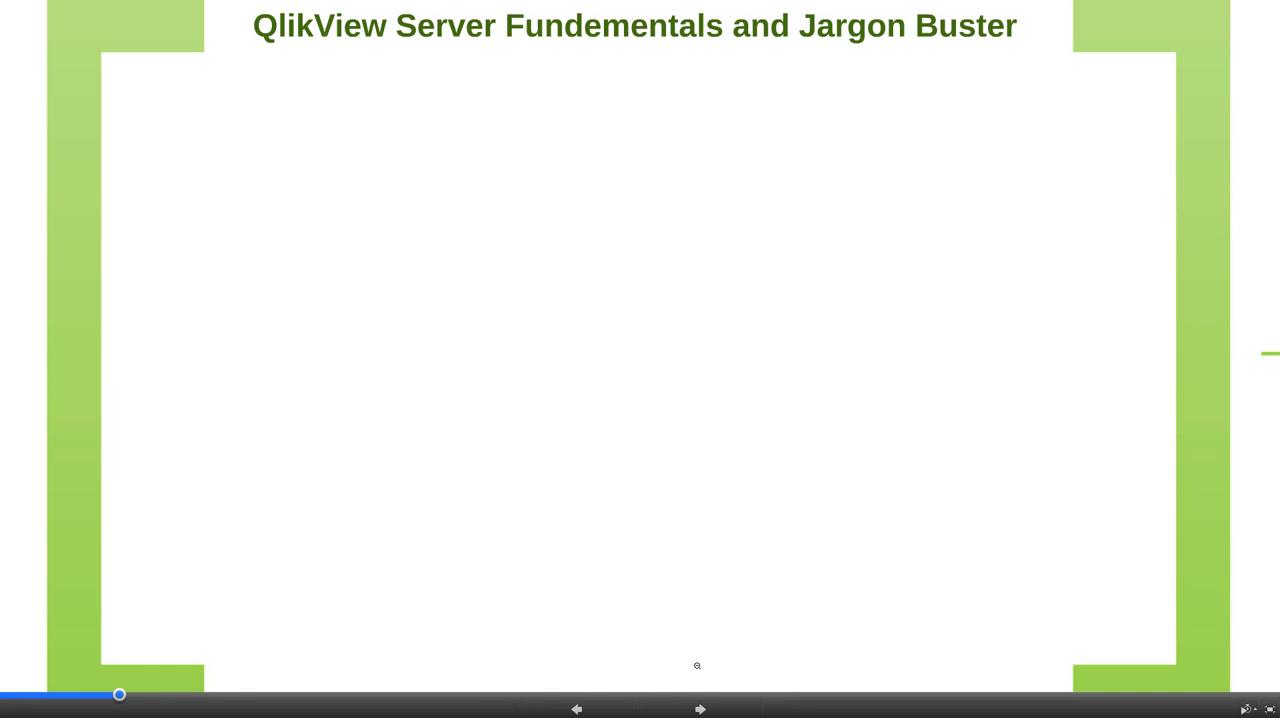
Advance one step to show the first bullet, 'Service Oriented Architecture (SOA)'
click(700, 709)
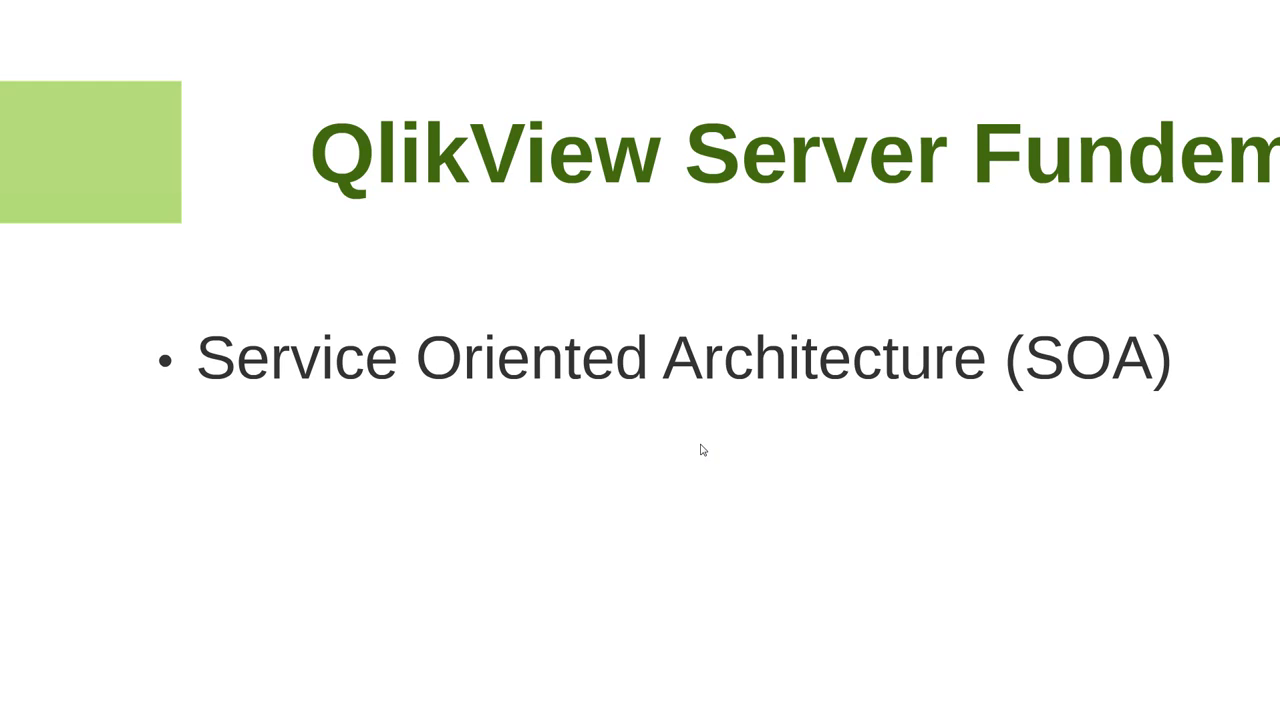
mouse_move(706, 425)
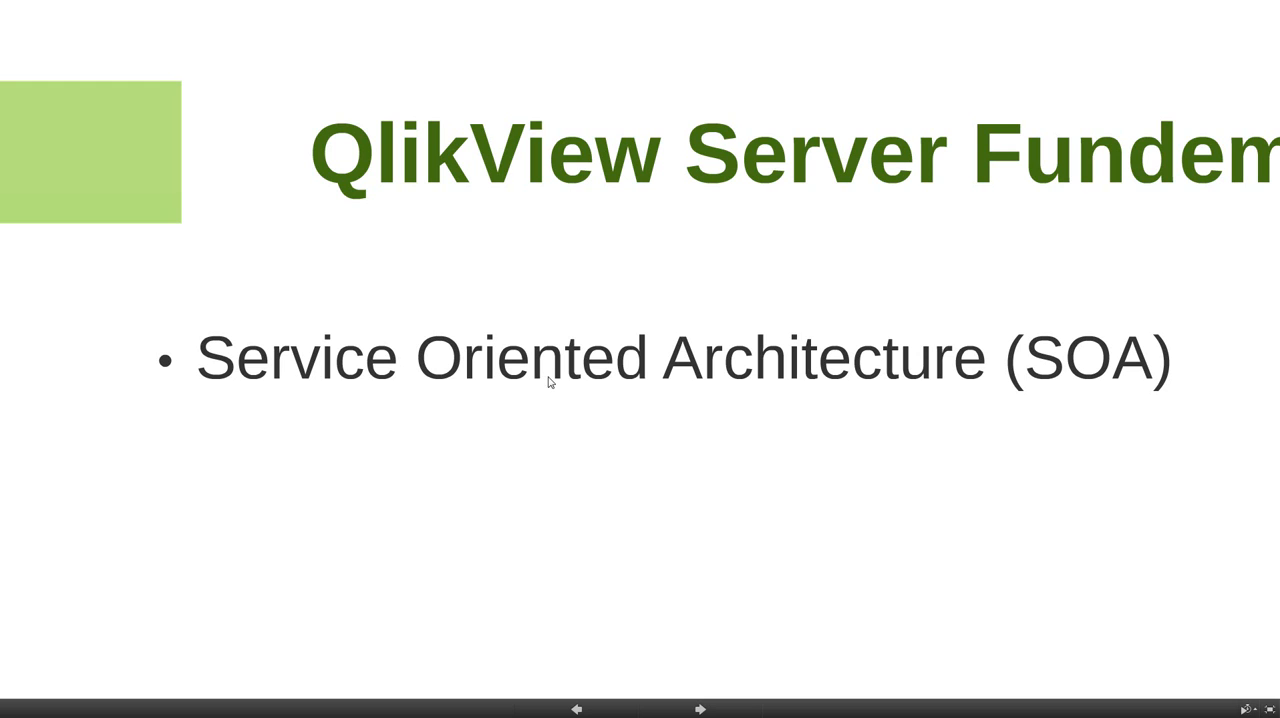
mouse_move(428, 384)
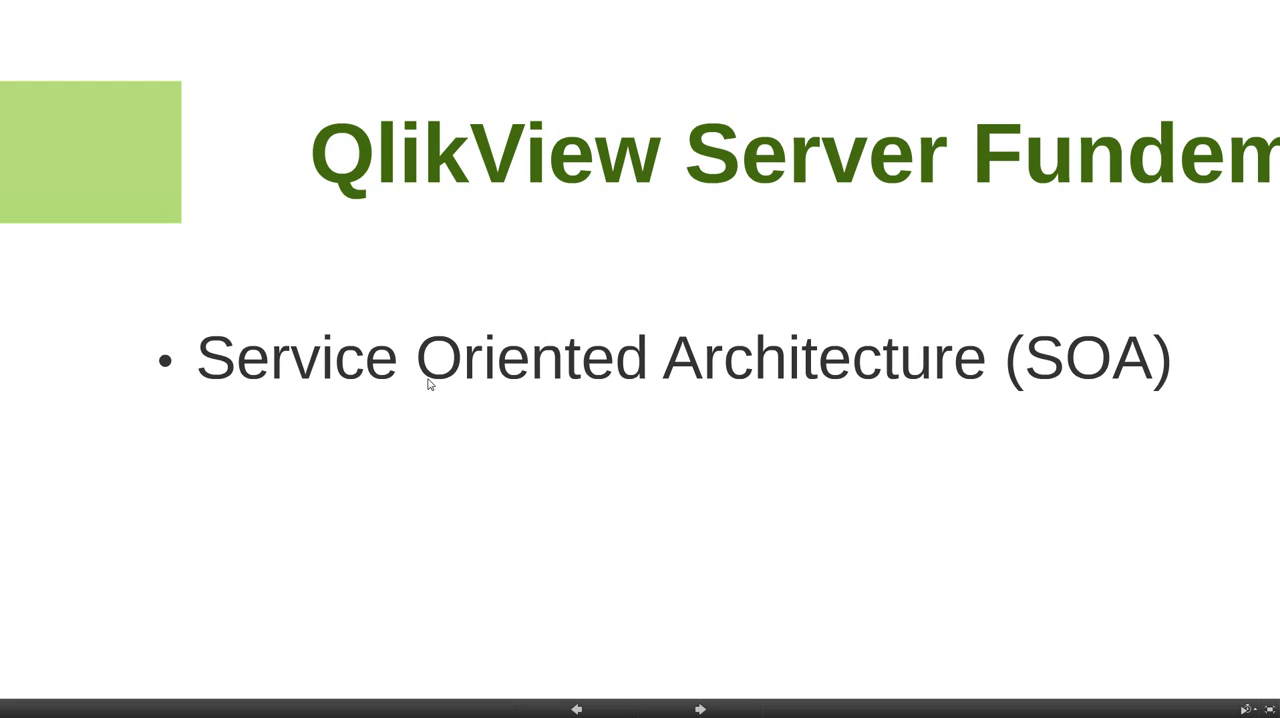
mouse_move(582, 506)
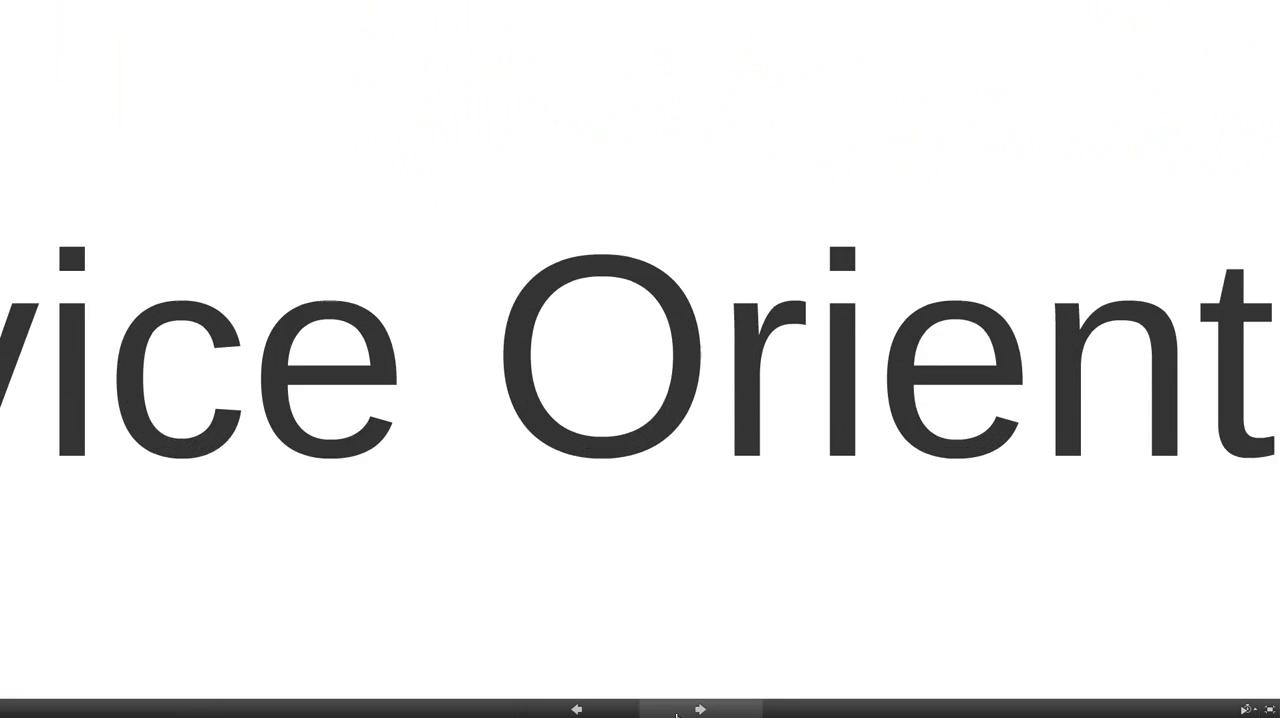
Advance to the ring diagram of QVS, QDS, DSC, QMS, QVWS and QSS
click(700, 709)
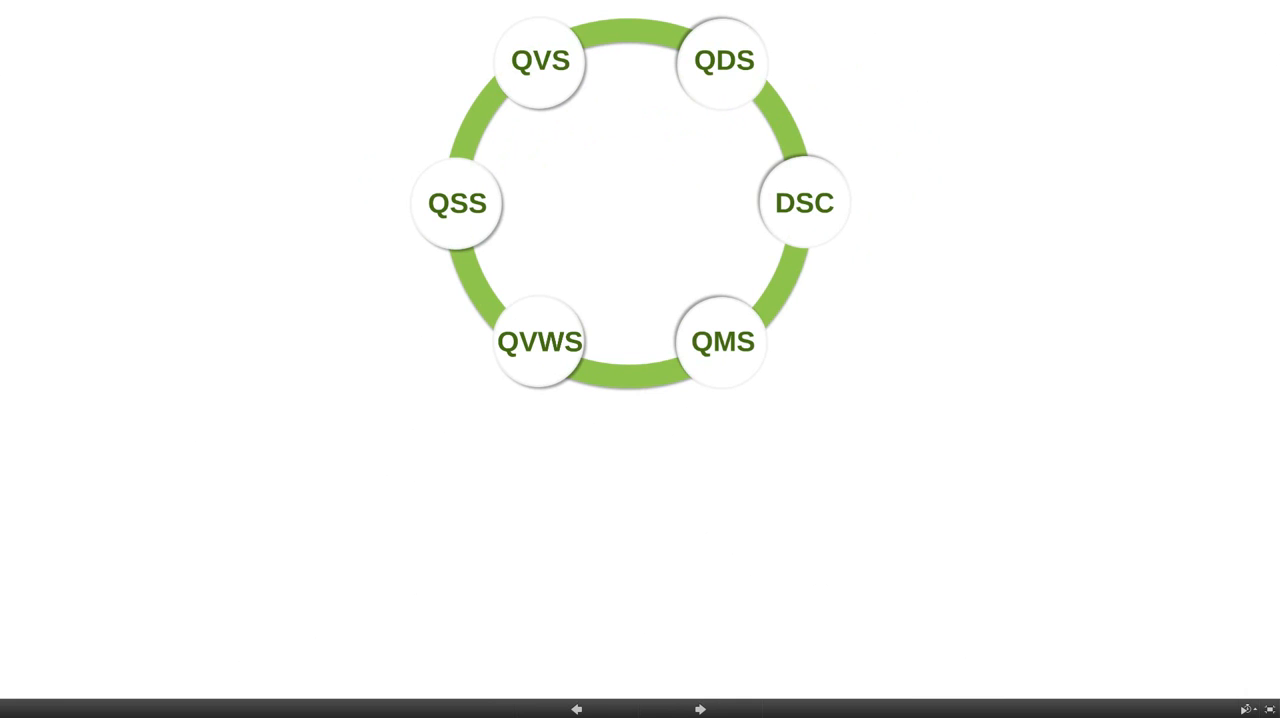
mouse_move(789, 212)
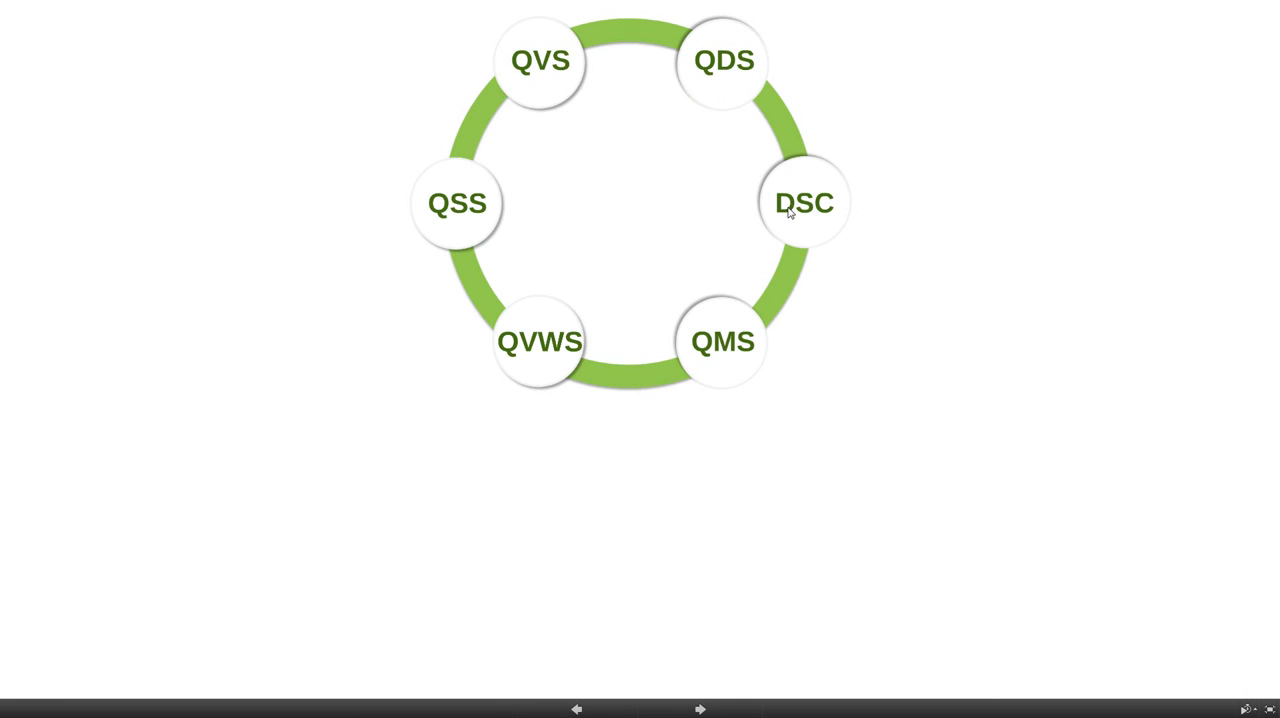
mouse_move(710, 350)
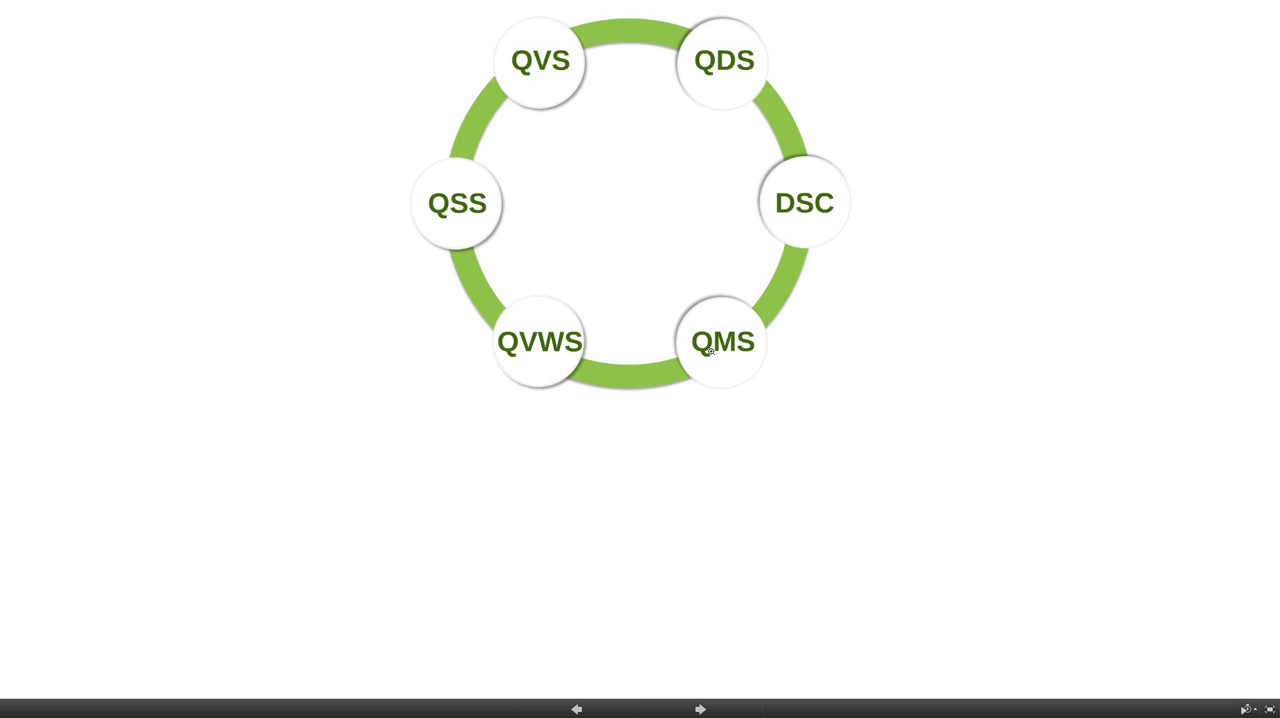
mouse_move(785, 250)
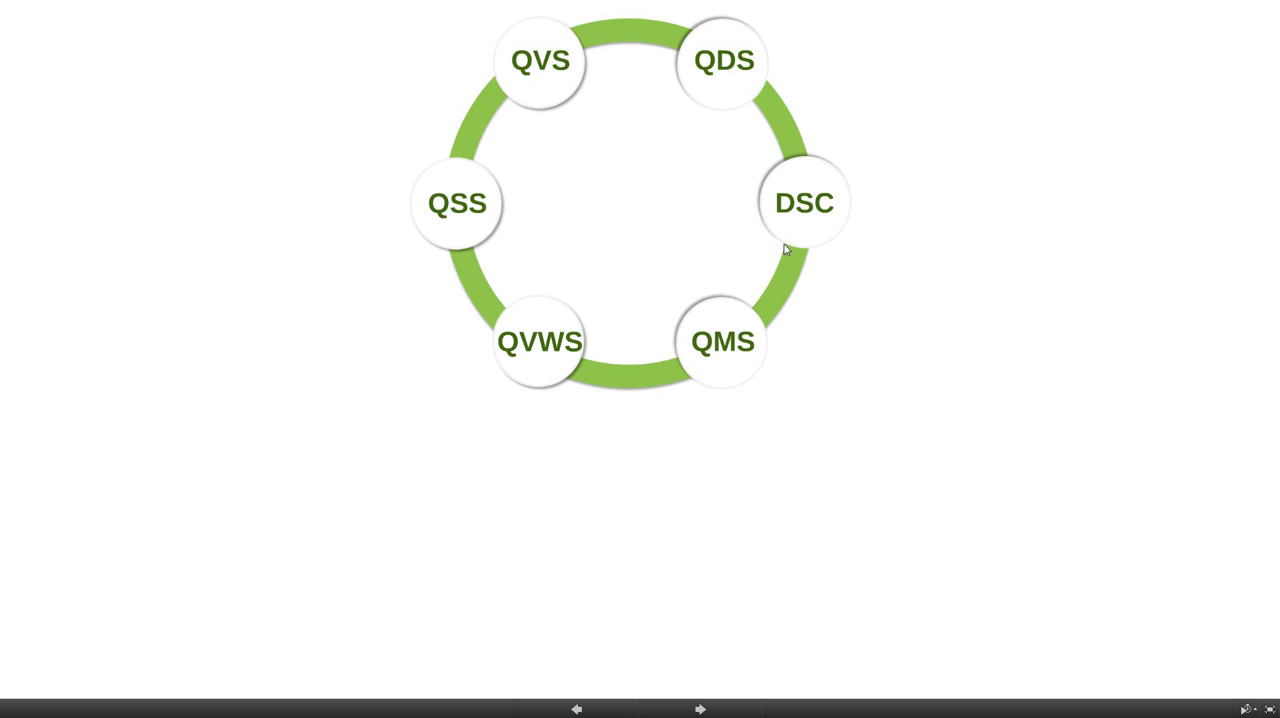
mouse_move(807, 210)
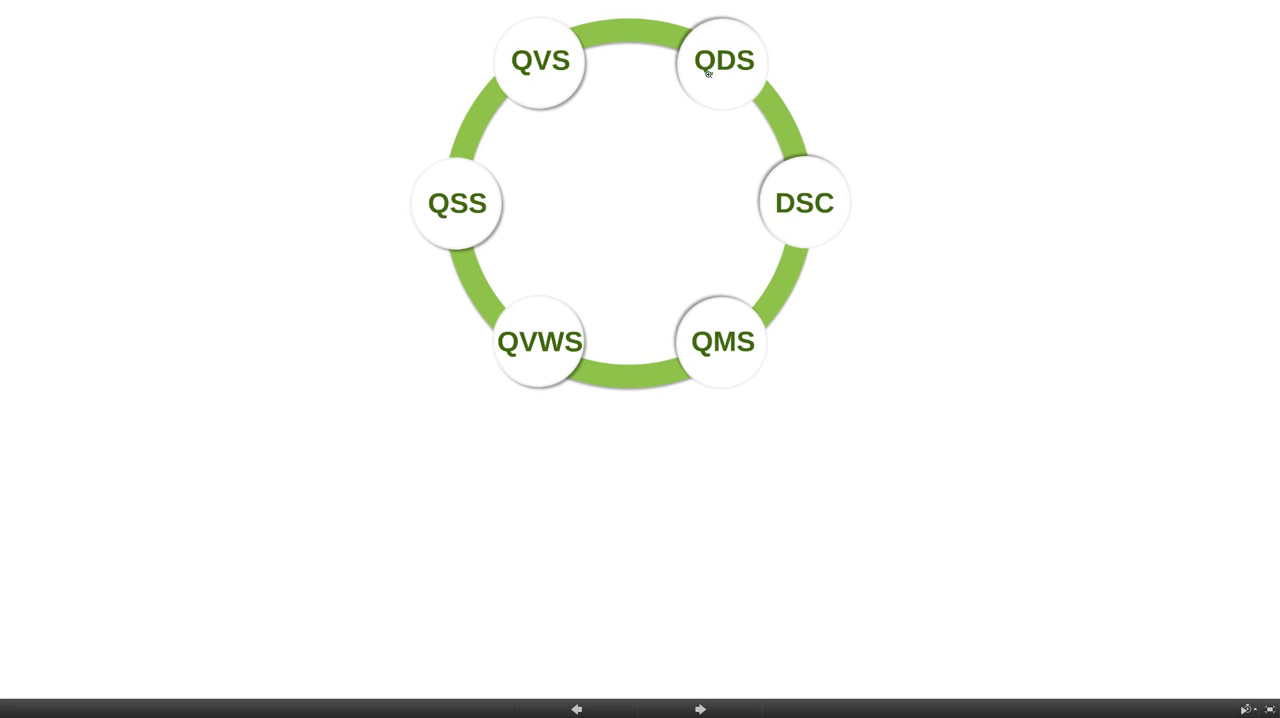
mouse_move(728, 74)
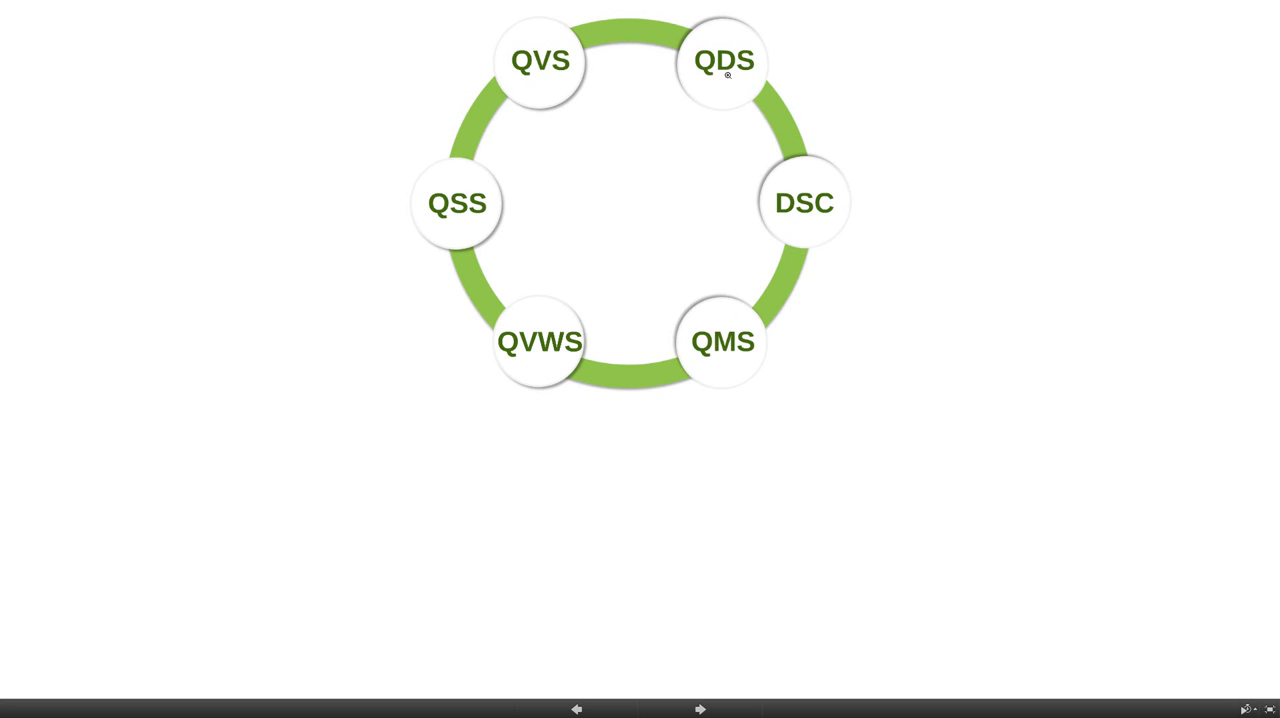
mouse_move(547, 361)
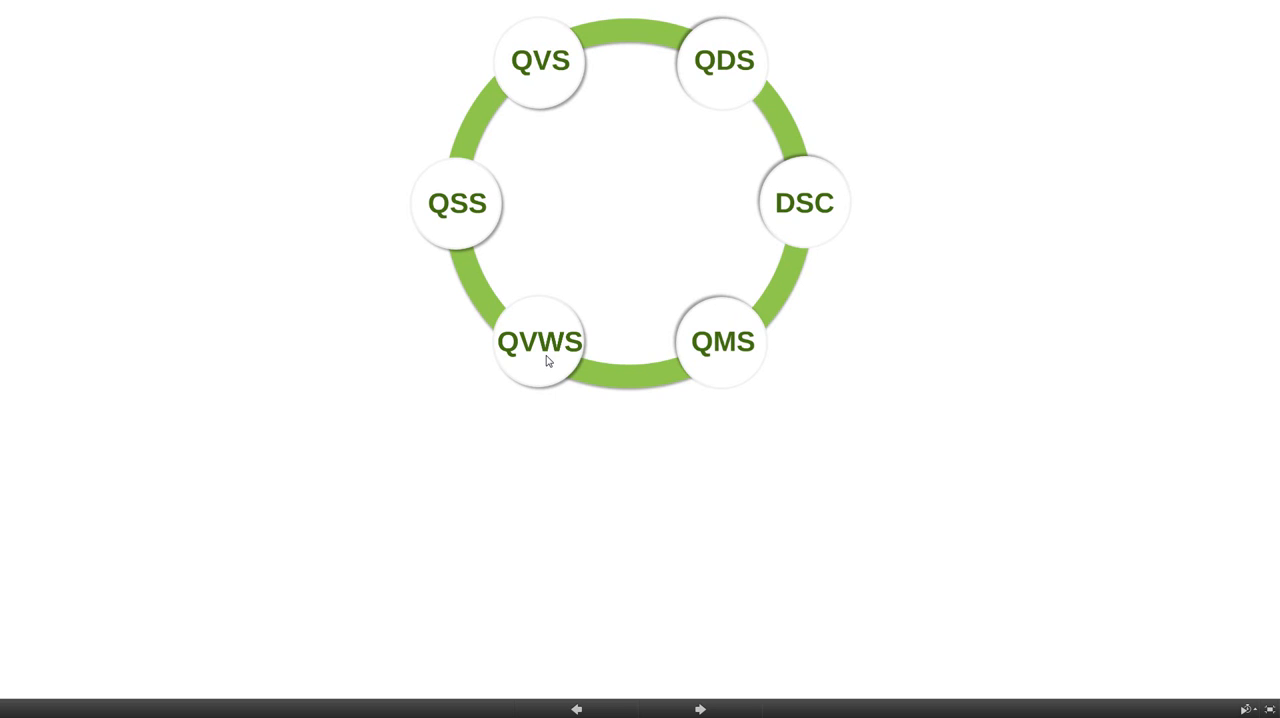
mouse_move(513, 299)
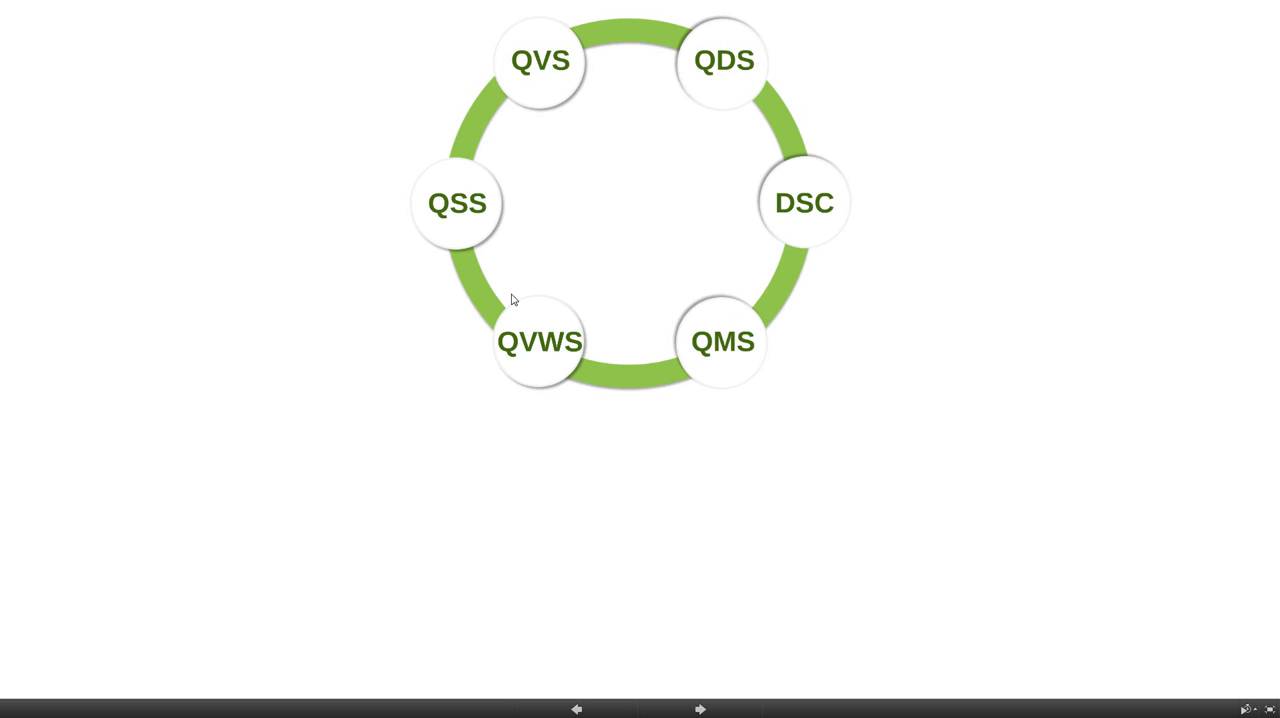
mouse_move(465, 220)
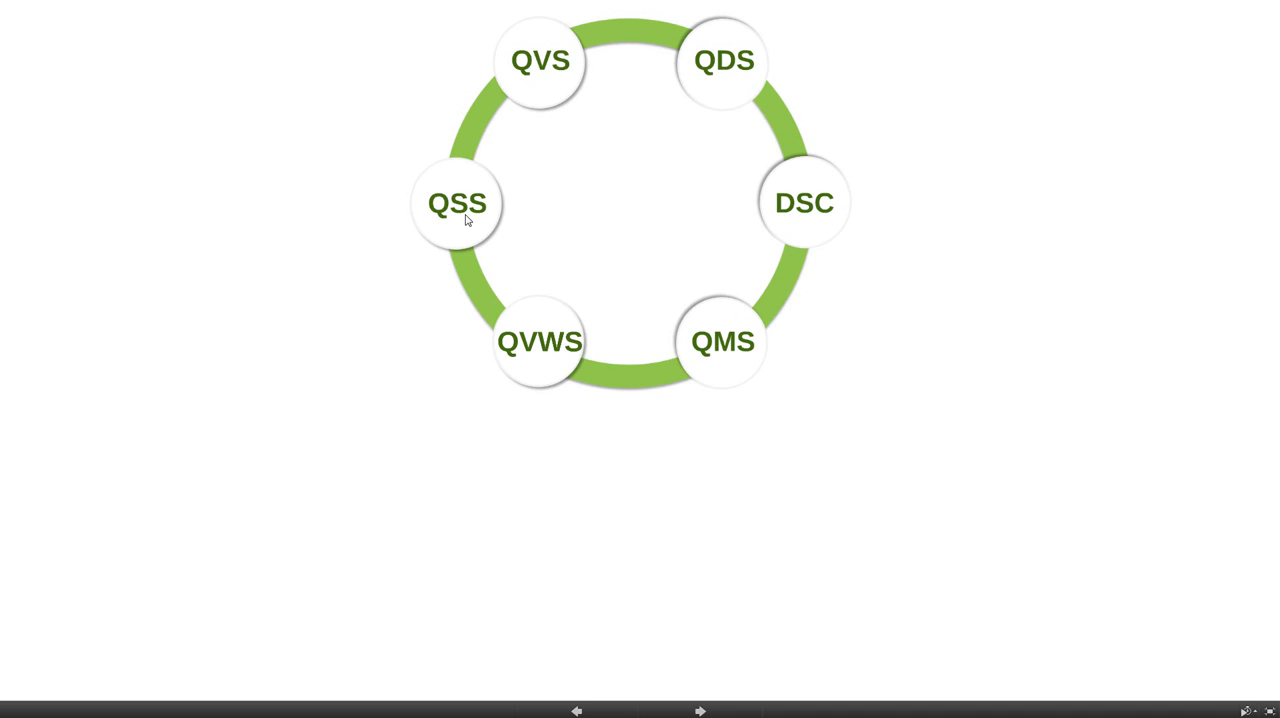
mouse_move(515, 345)
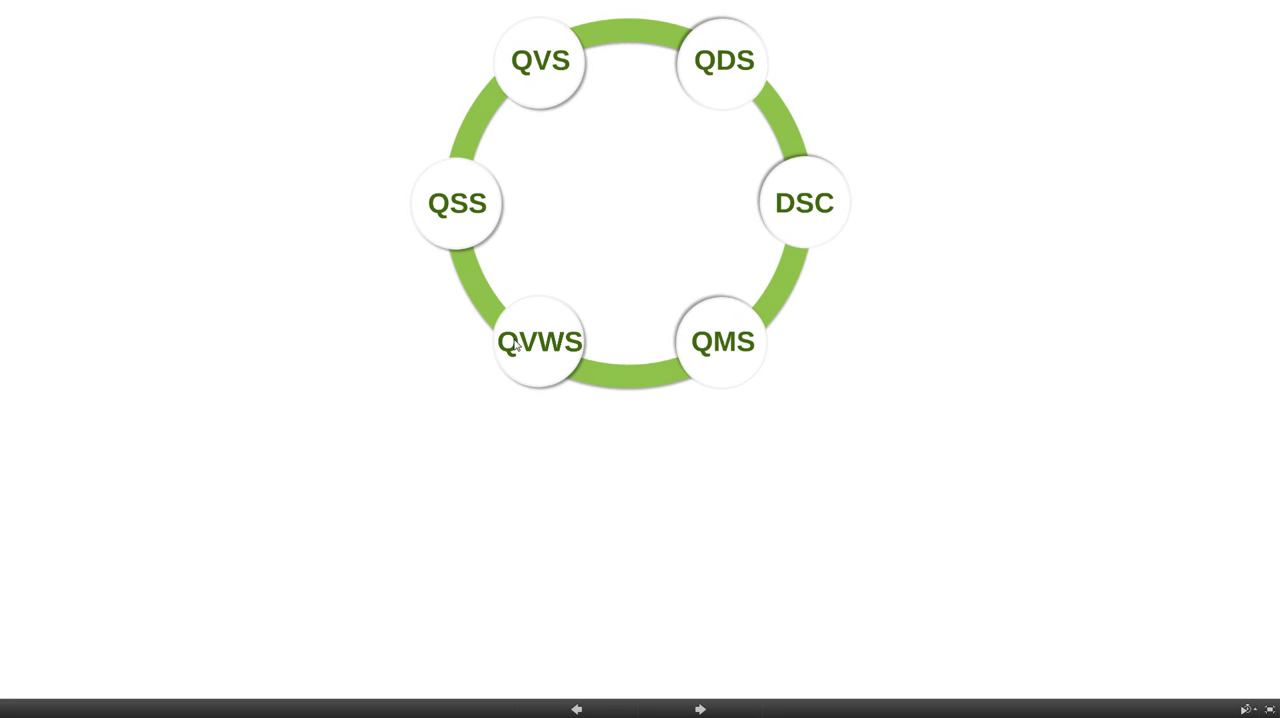
mouse_move(679, 300)
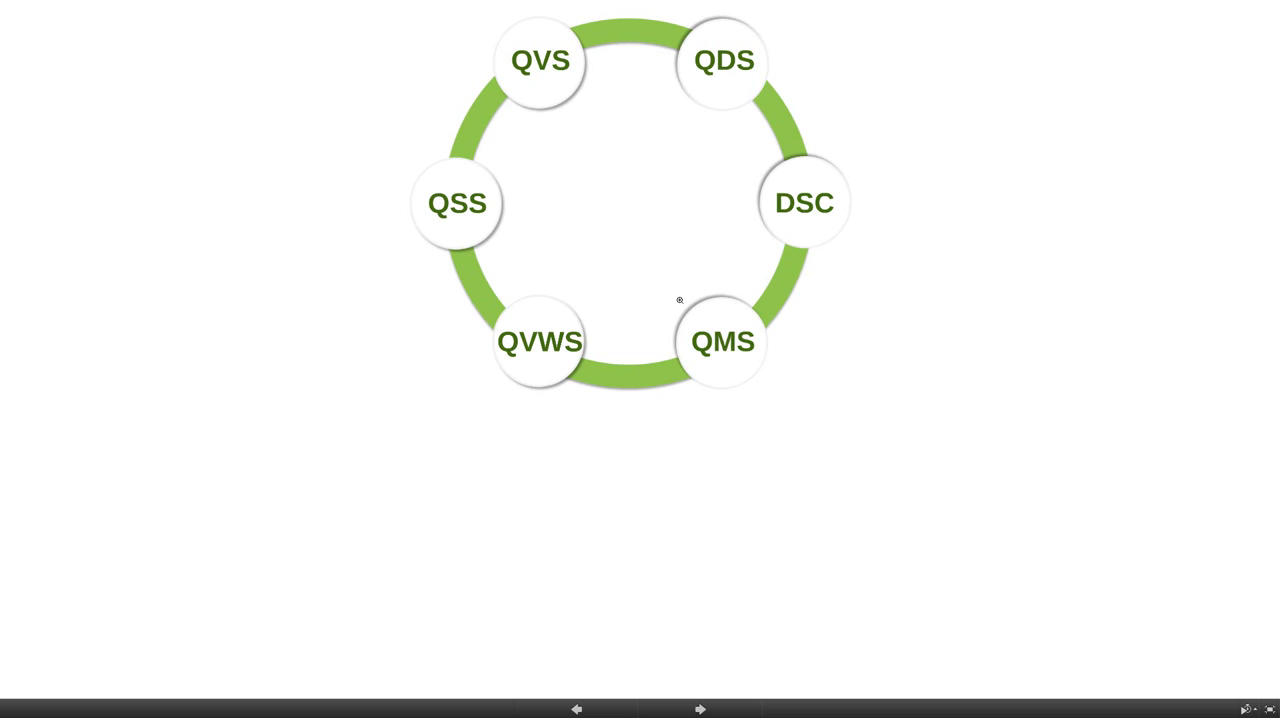
mouse_move(683, 307)
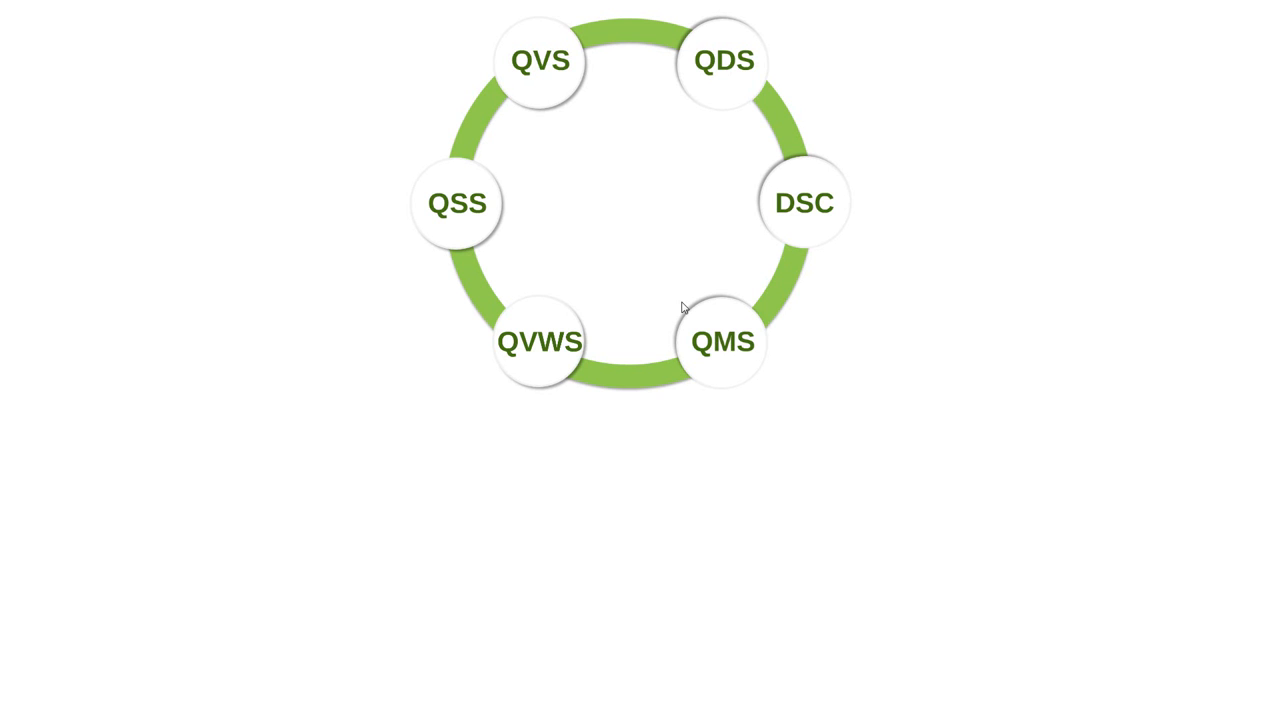
mouse_move(640, 295)
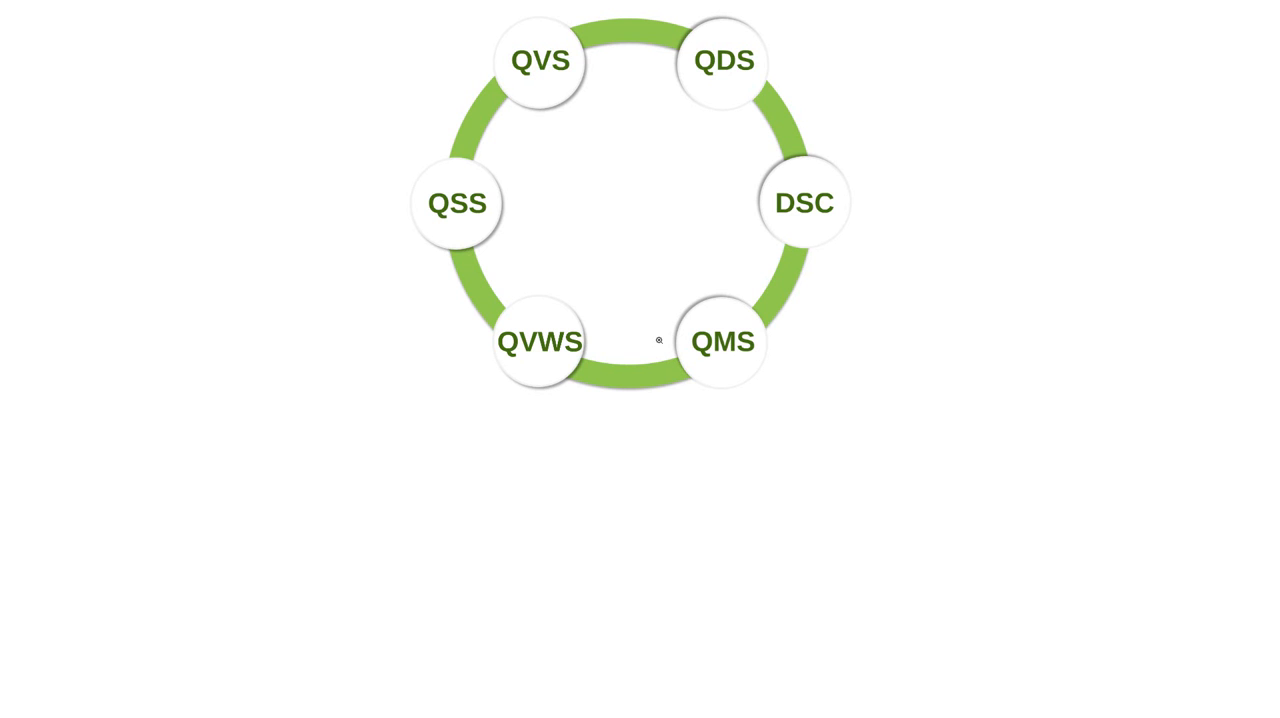
mouse_move(663, 347)
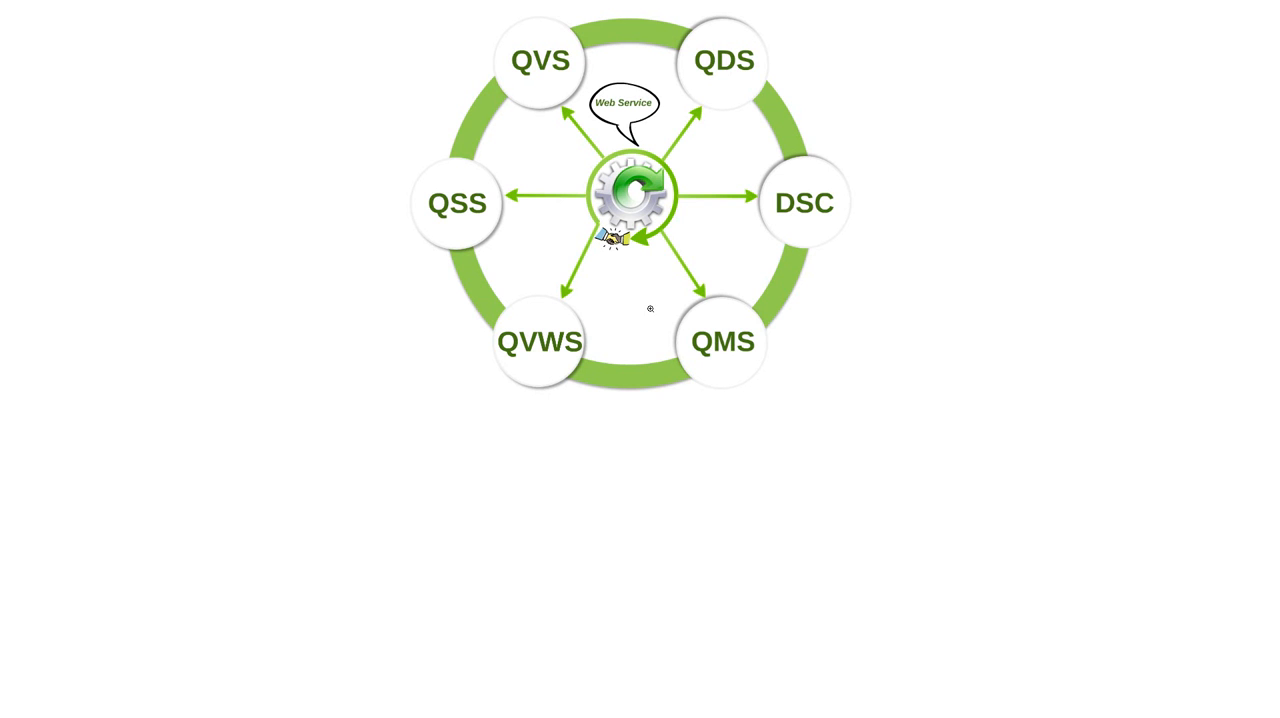
mouse_move(653, 317)
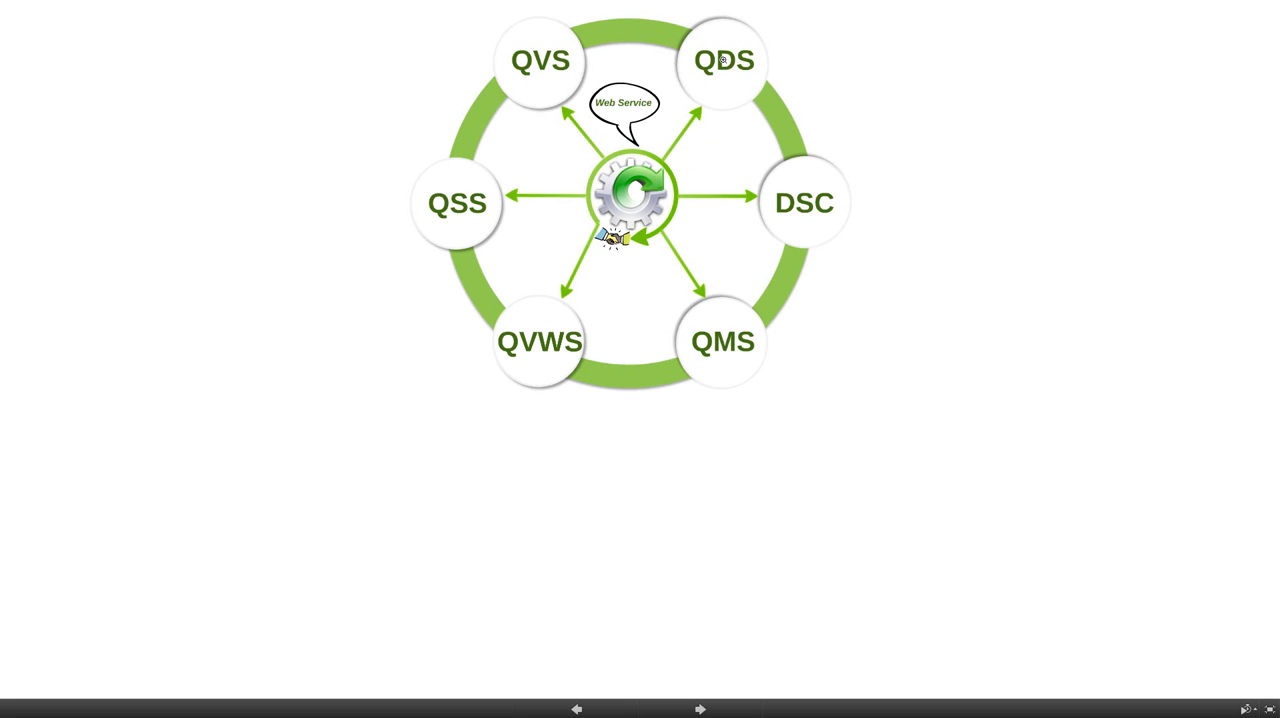
mouse_move(726, 80)
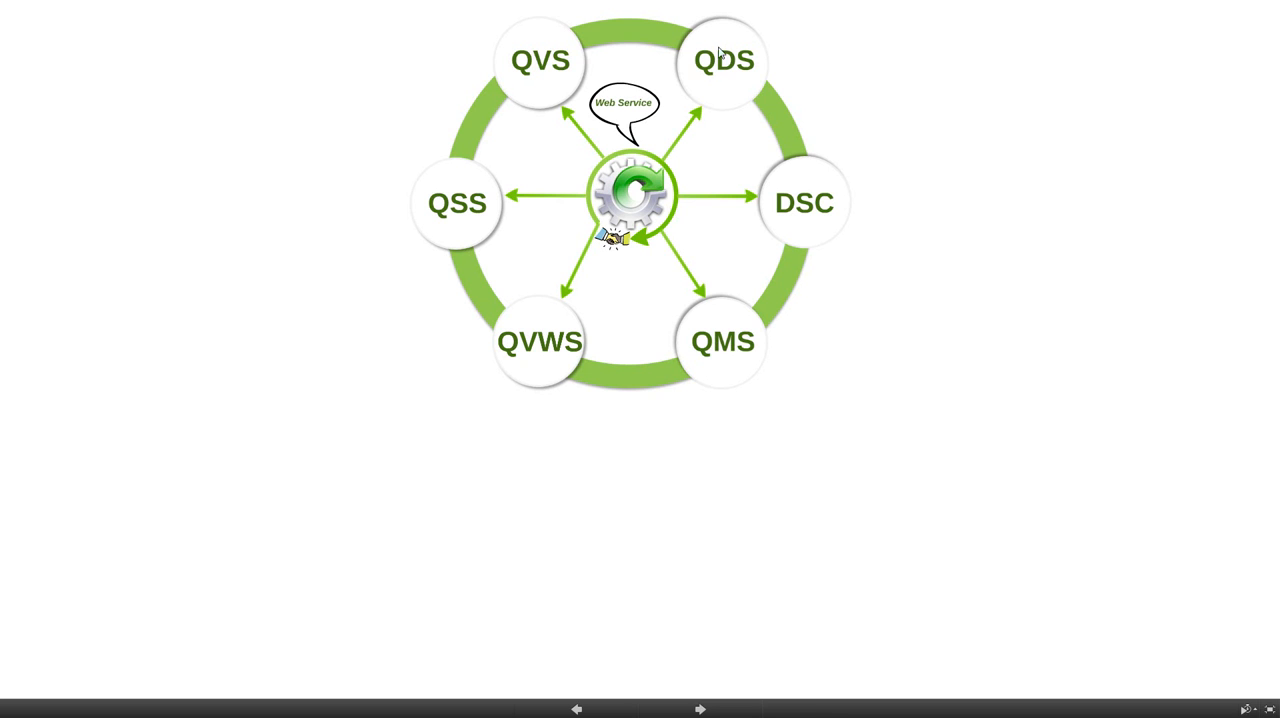
mouse_move(558, 68)
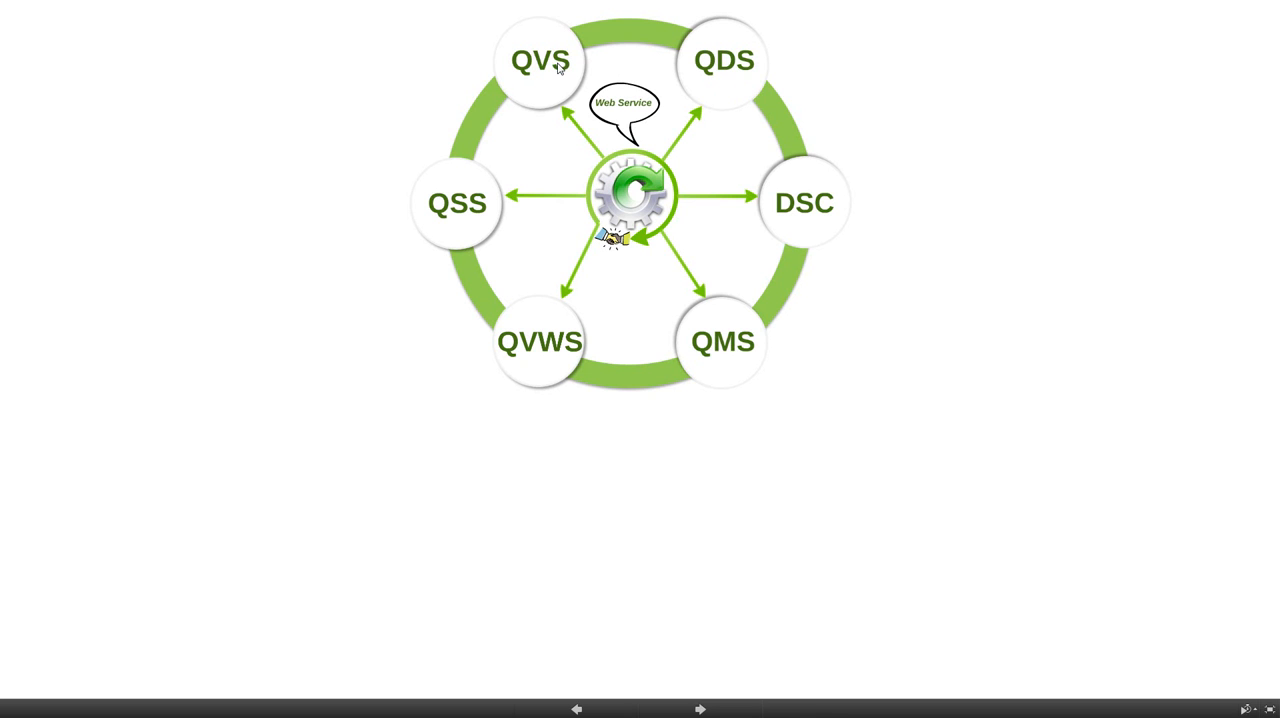
mouse_move(505, 55)
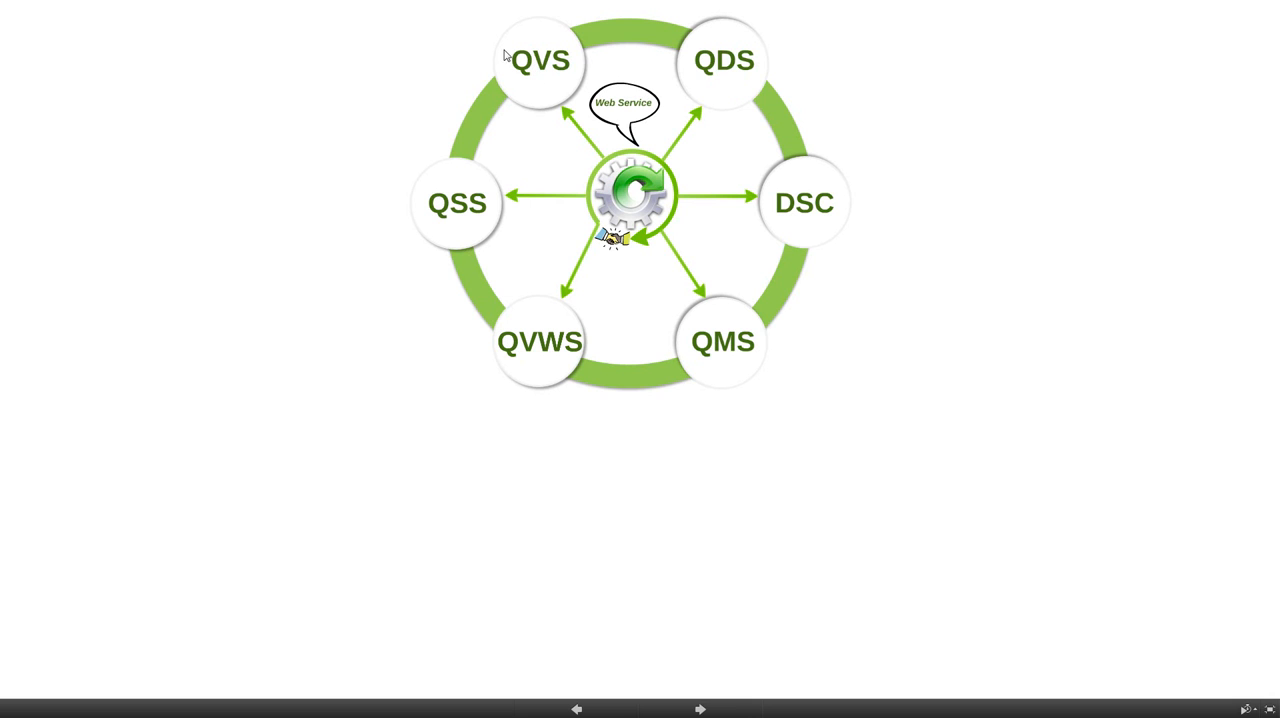
mouse_move(567, 344)
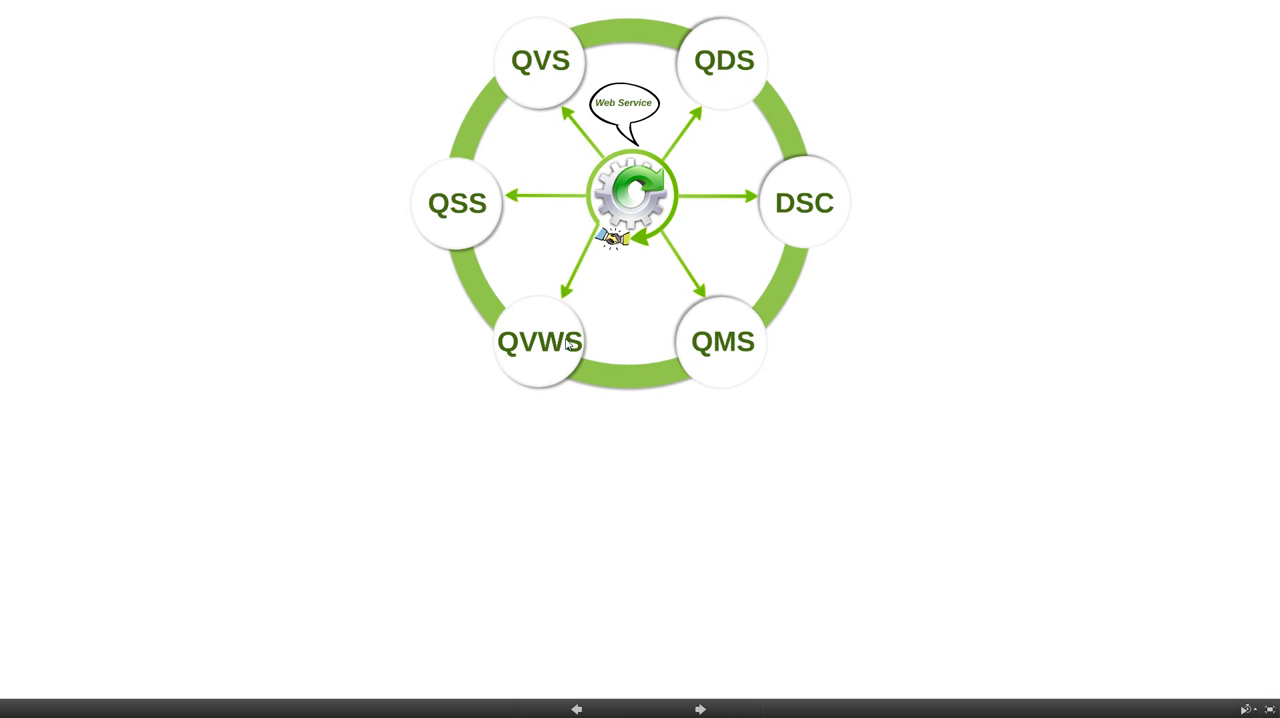
mouse_move(562, 252)
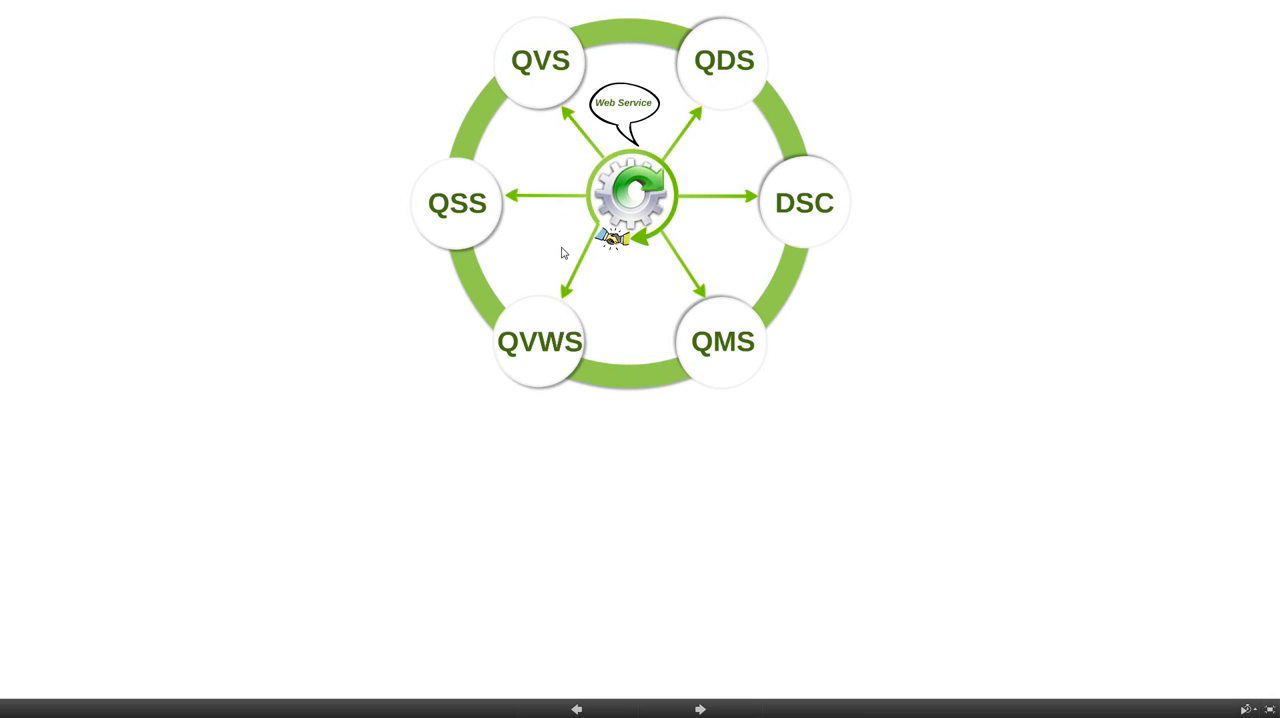
mouse_move(686, 169)
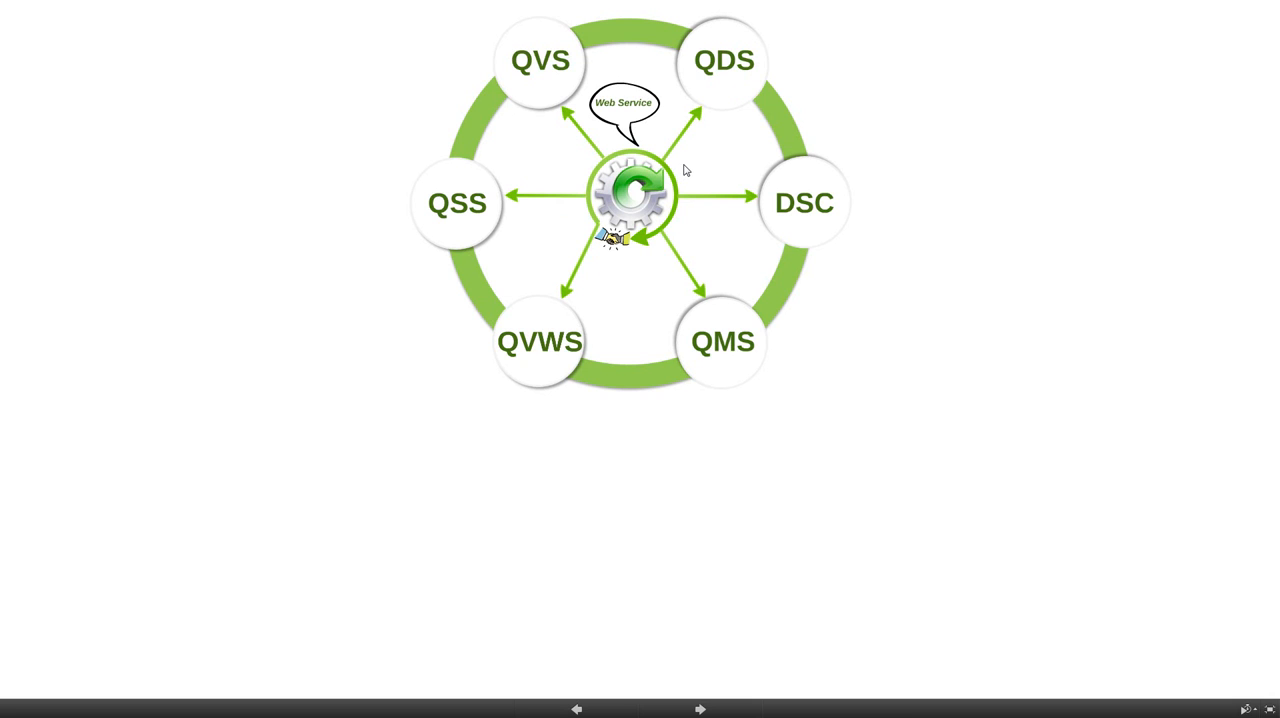
mouse_move(755, 58)
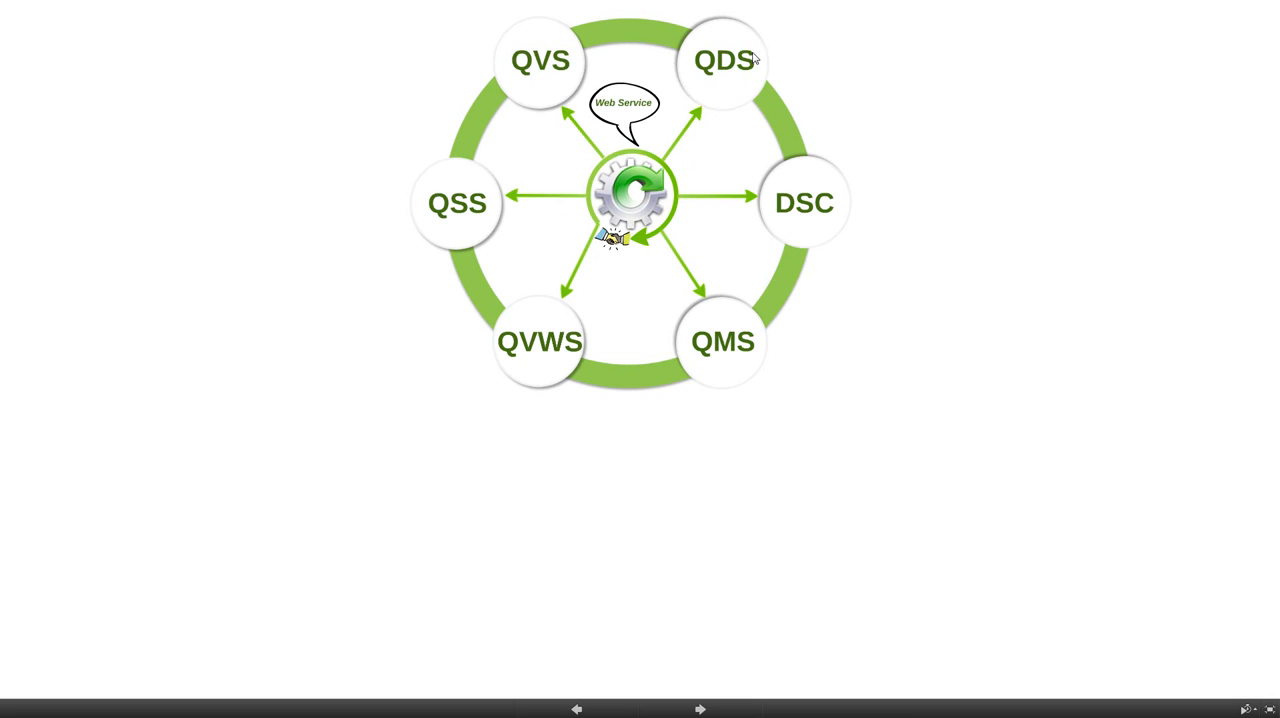
mouse_move(738, 90)
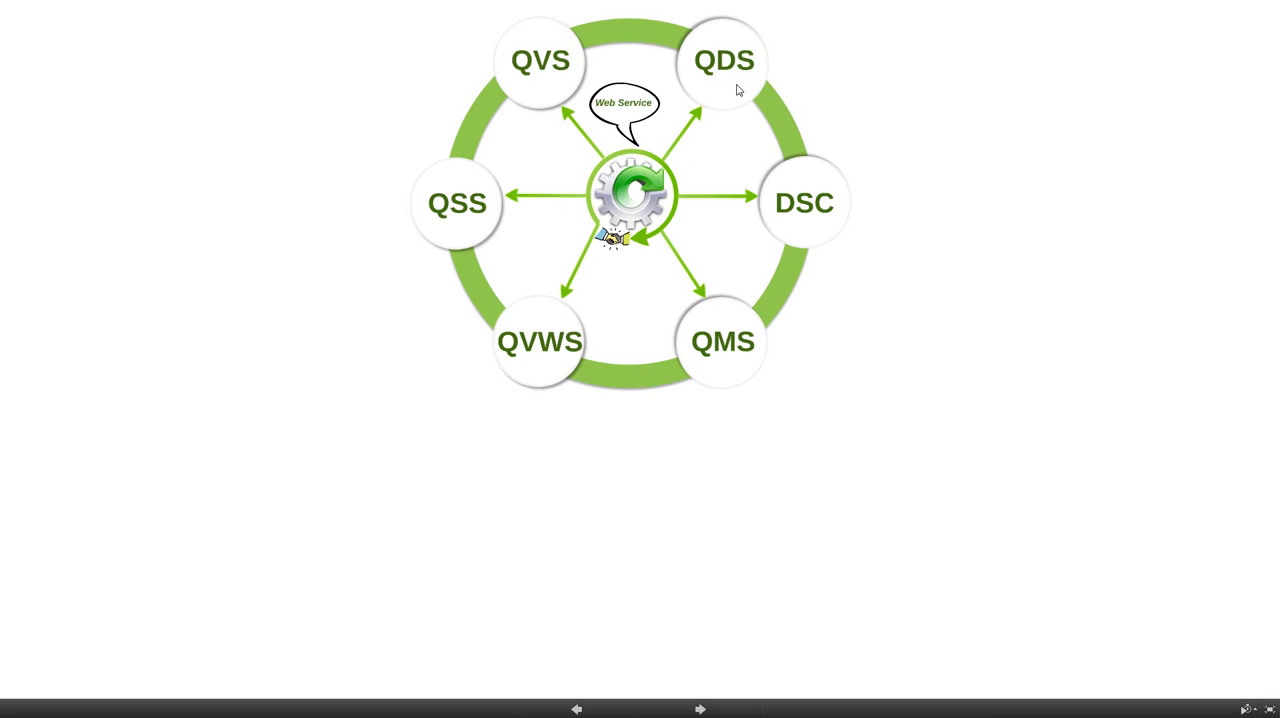
mouse_move(533, 96)
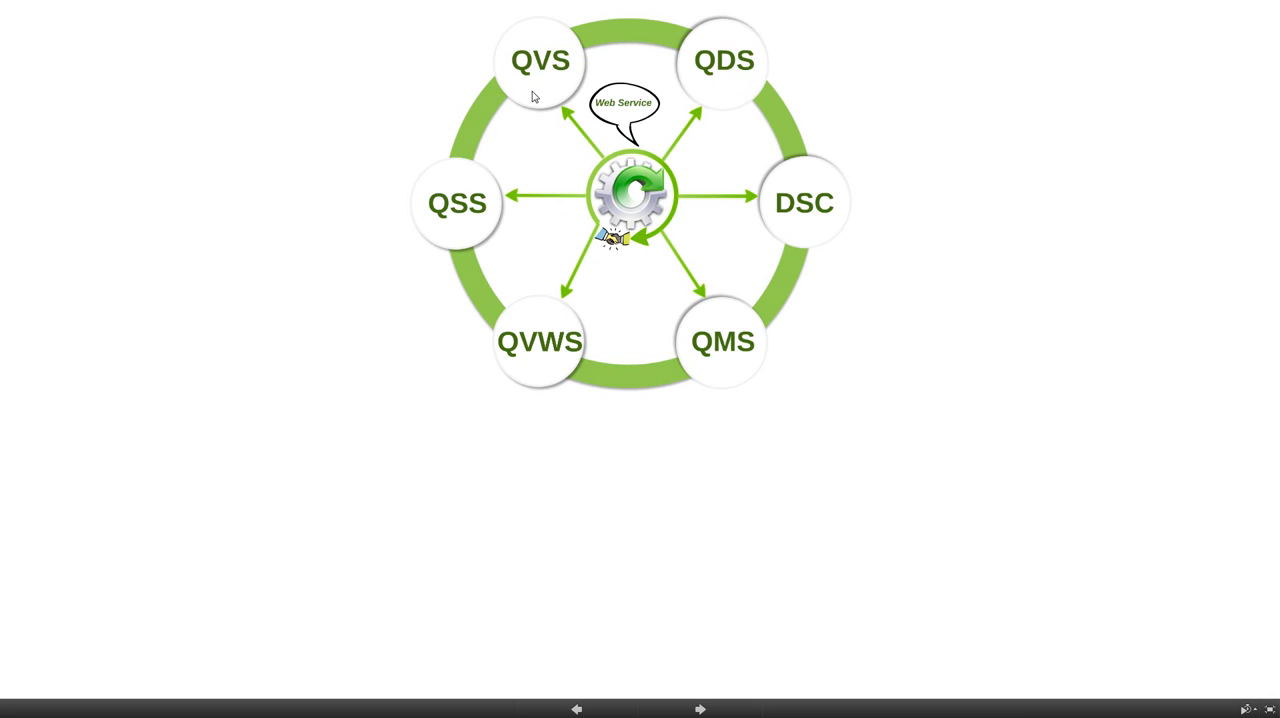
mouse_move(556, 386)
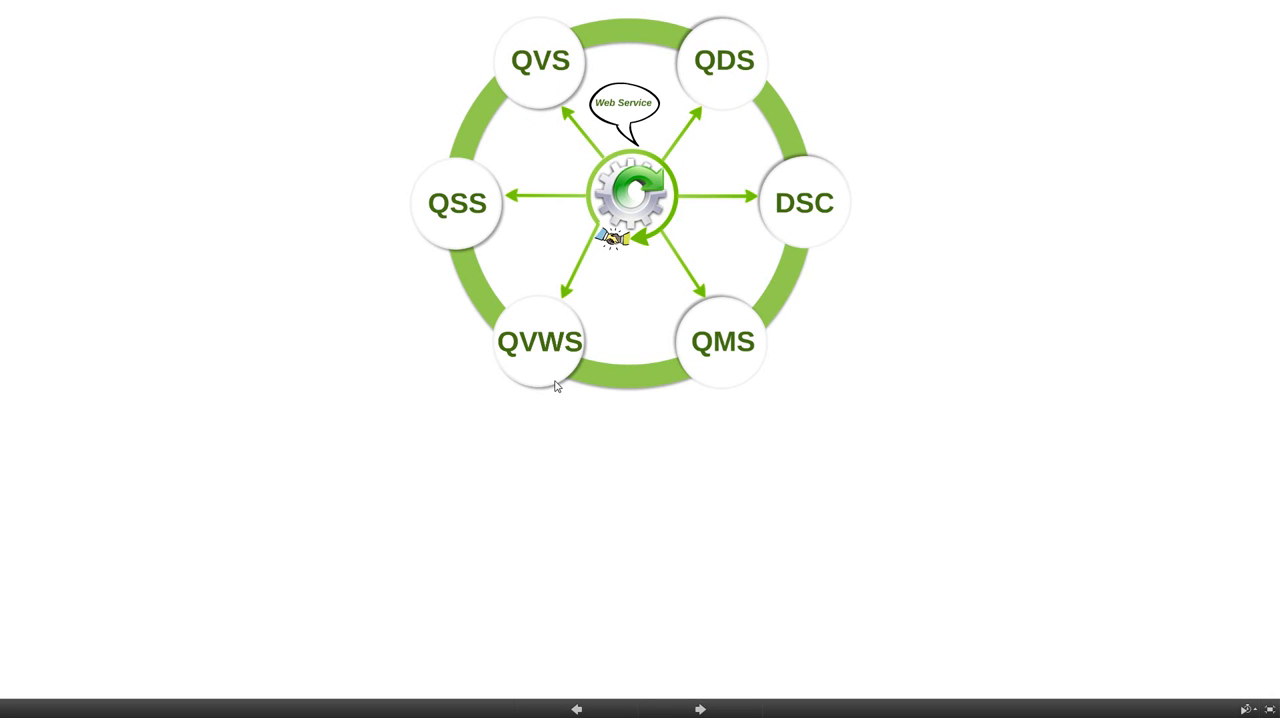
mouse_move(550, 312)
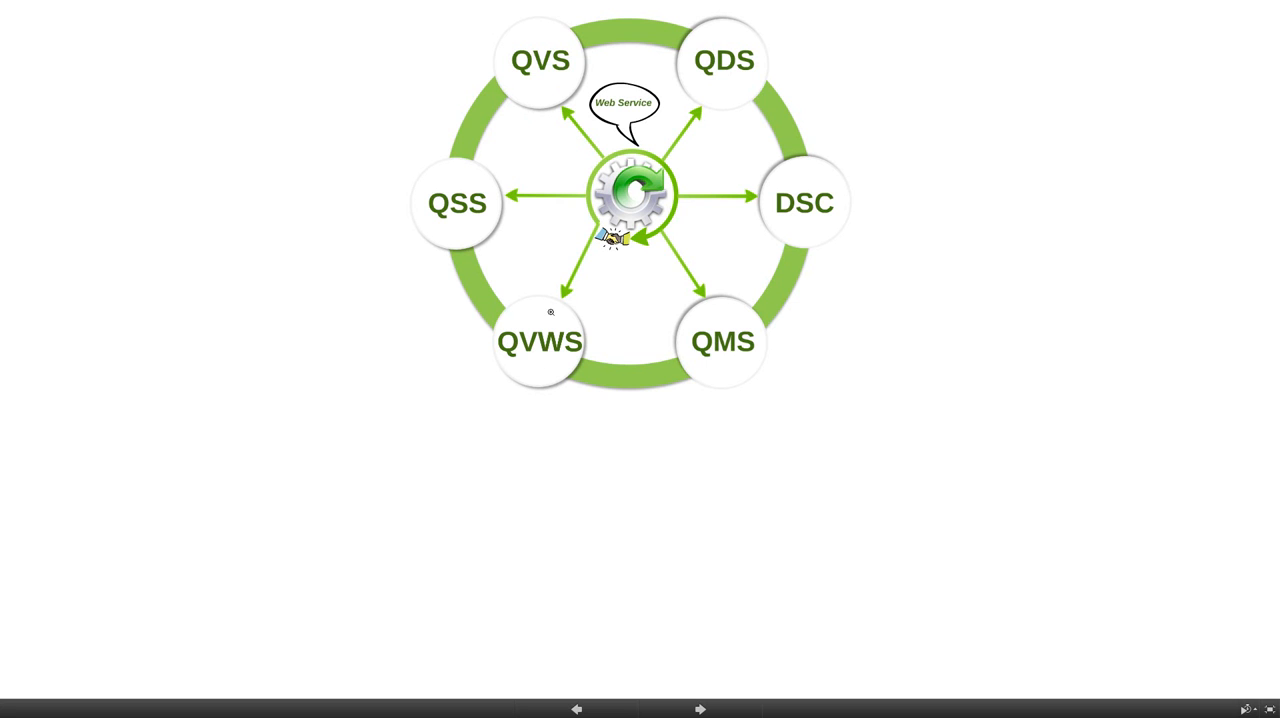
mouse_move(437, 312)
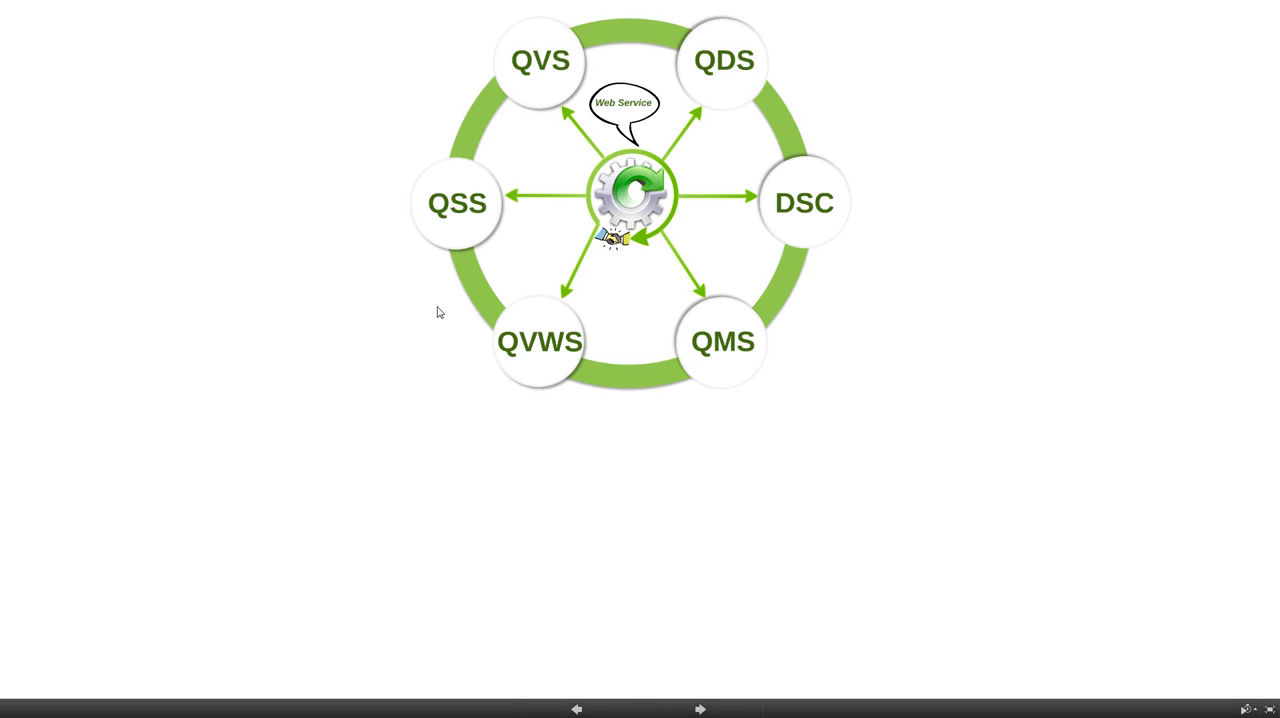
click(700, 709)
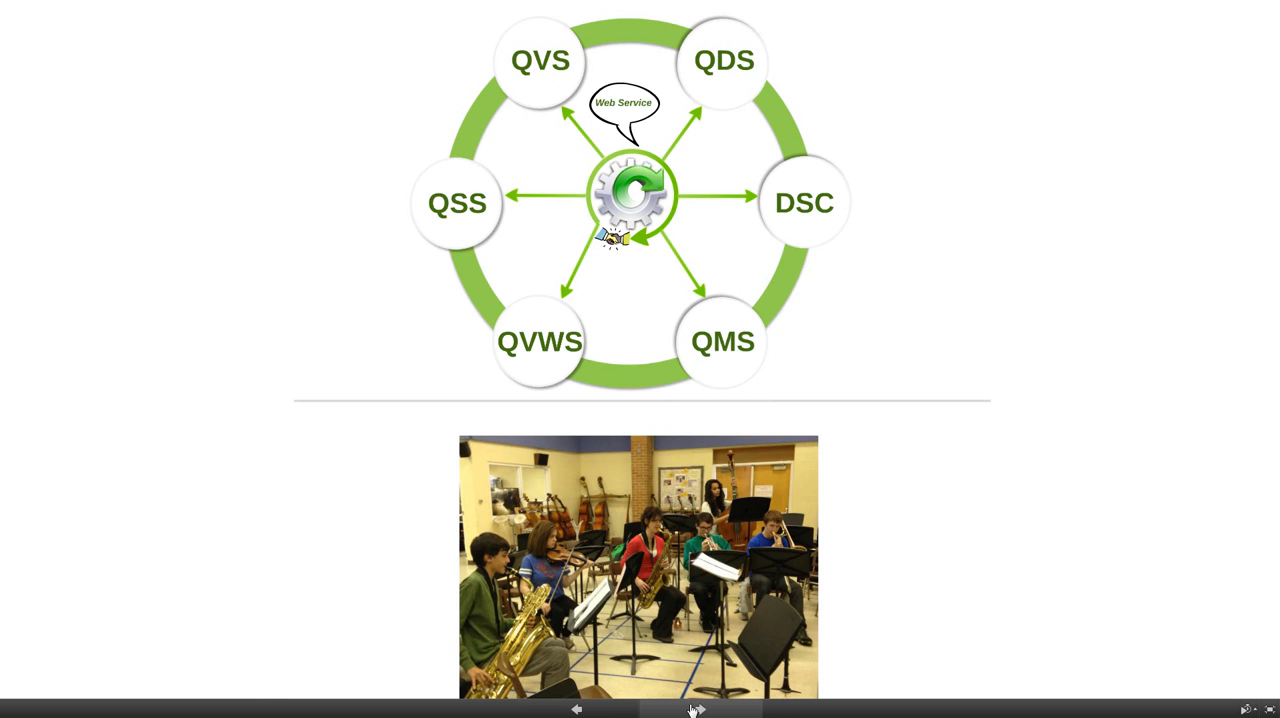
mouse_move(534, 575)
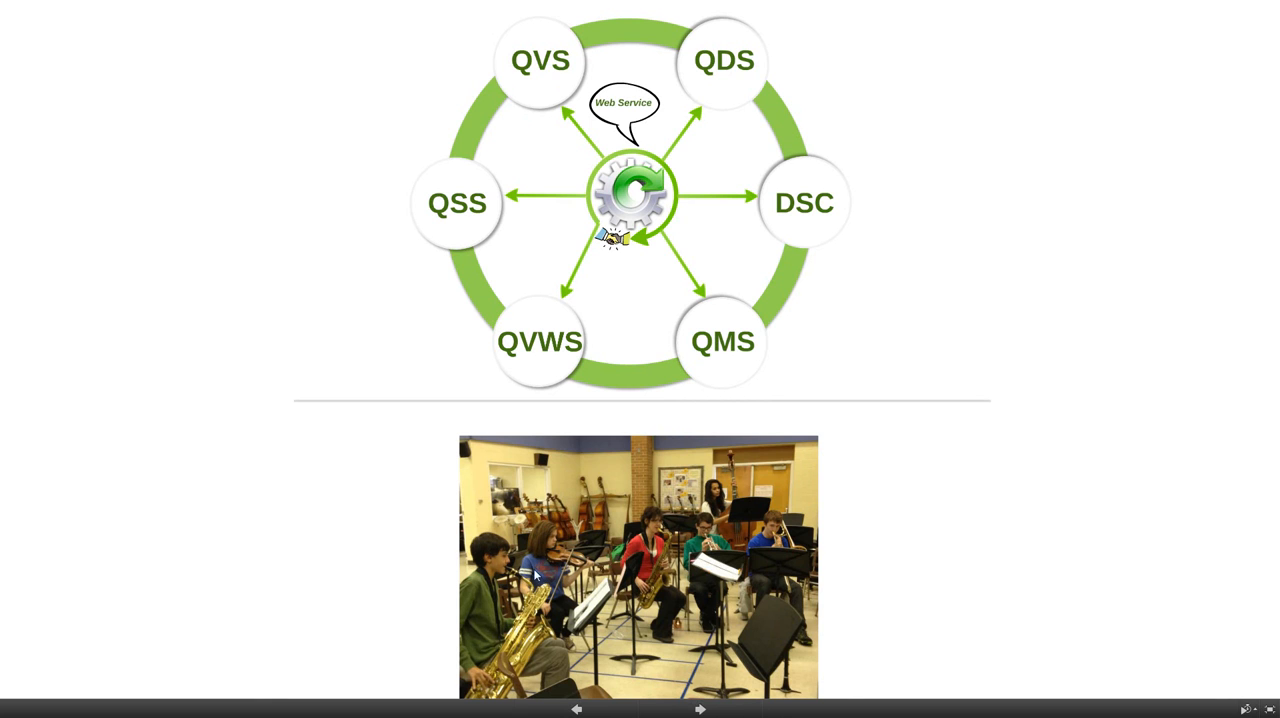
mouse_move(580, 572)
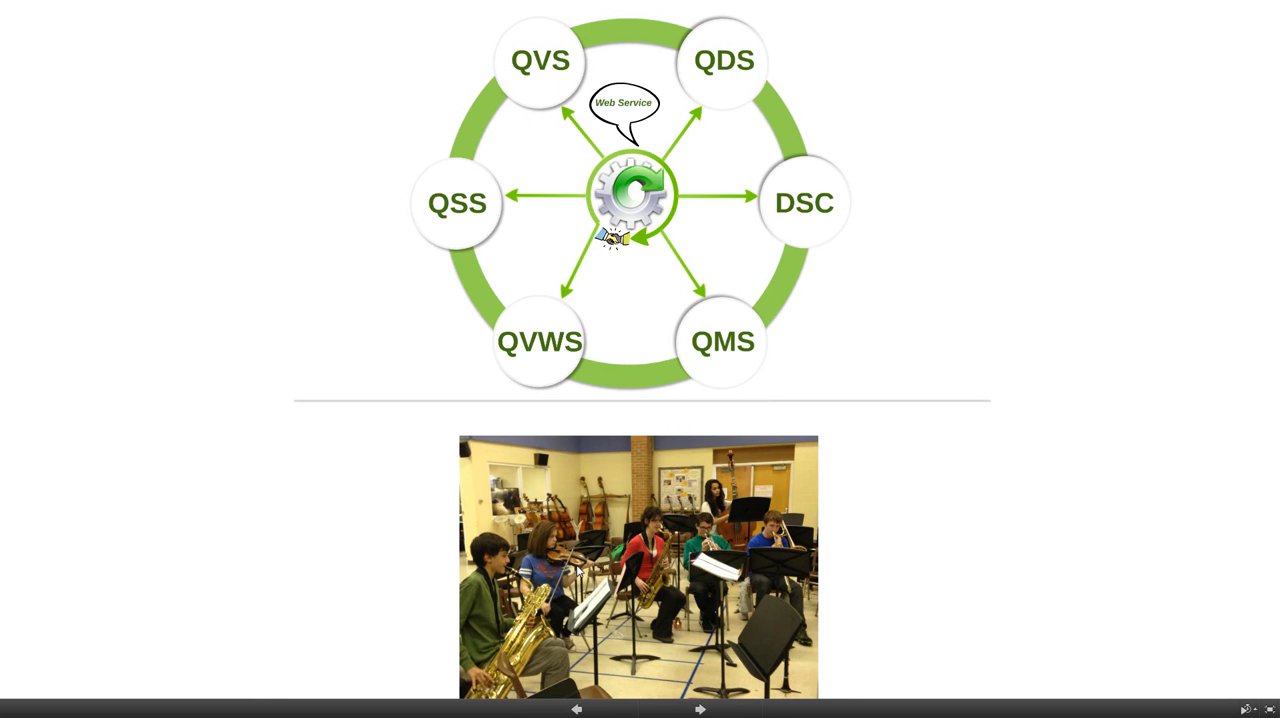
mouse_move(647, 620)
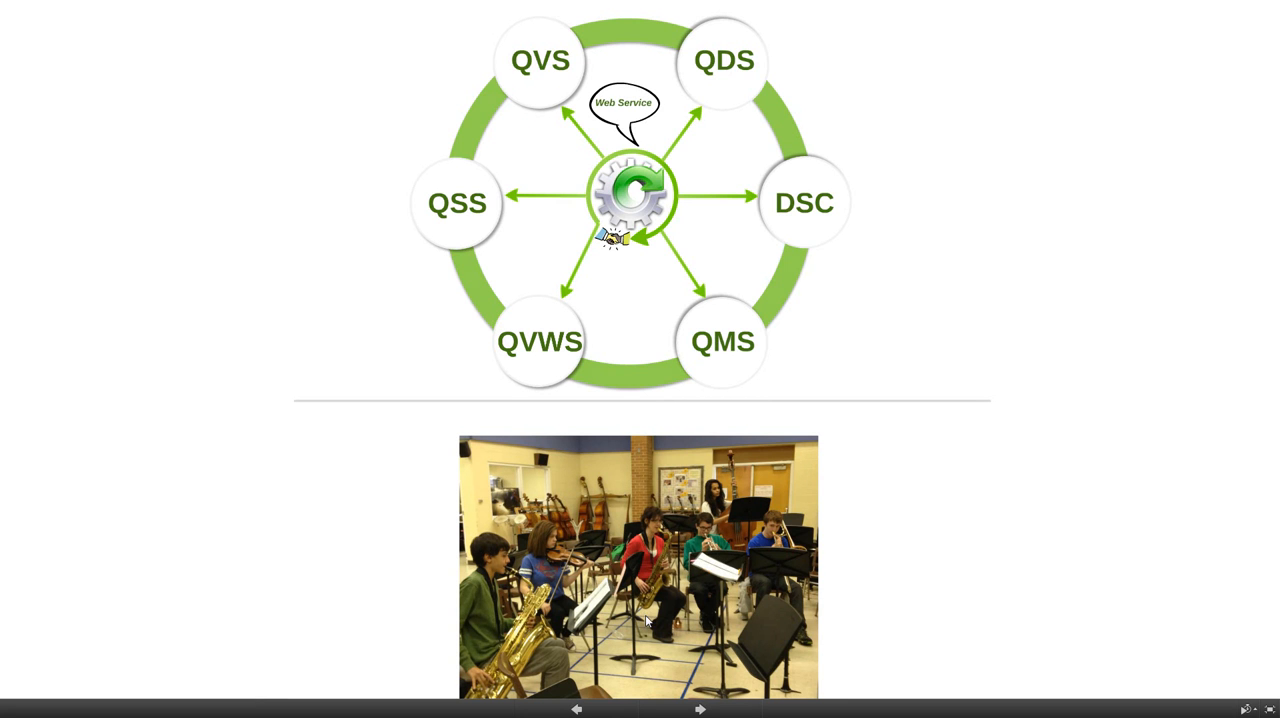
mouse_move(649, 615)
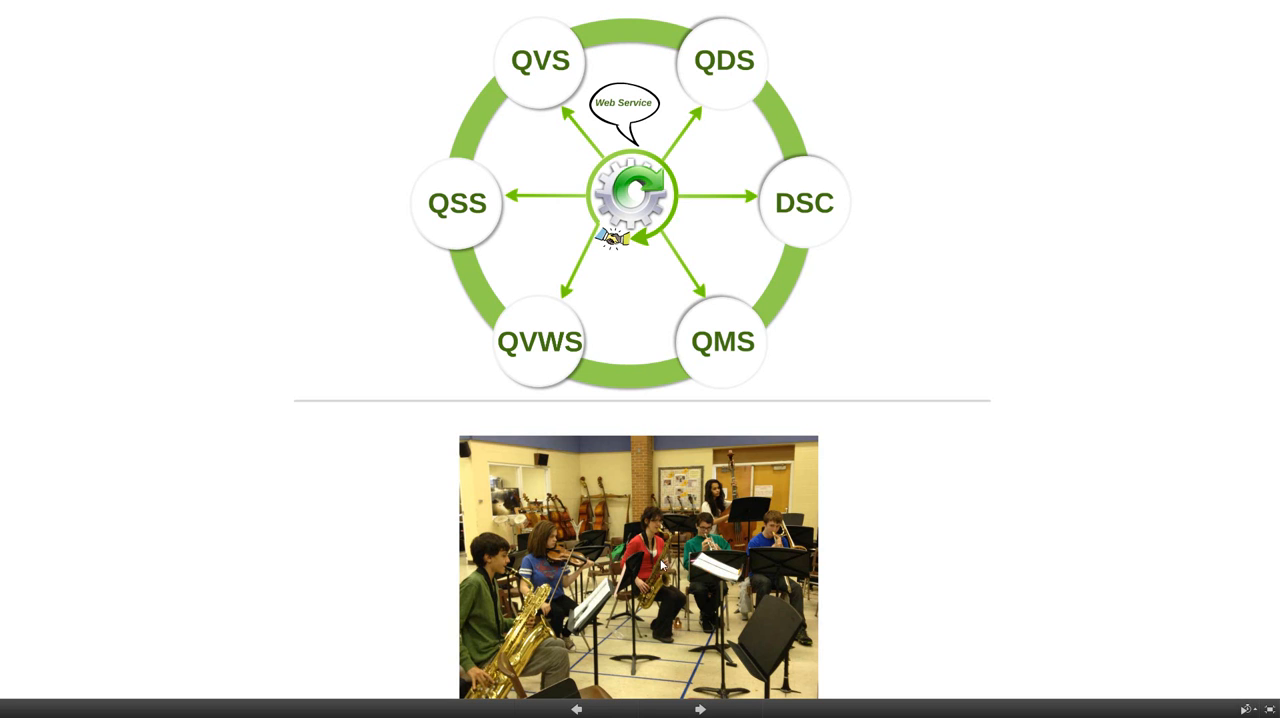
mouse_move(519, 173)
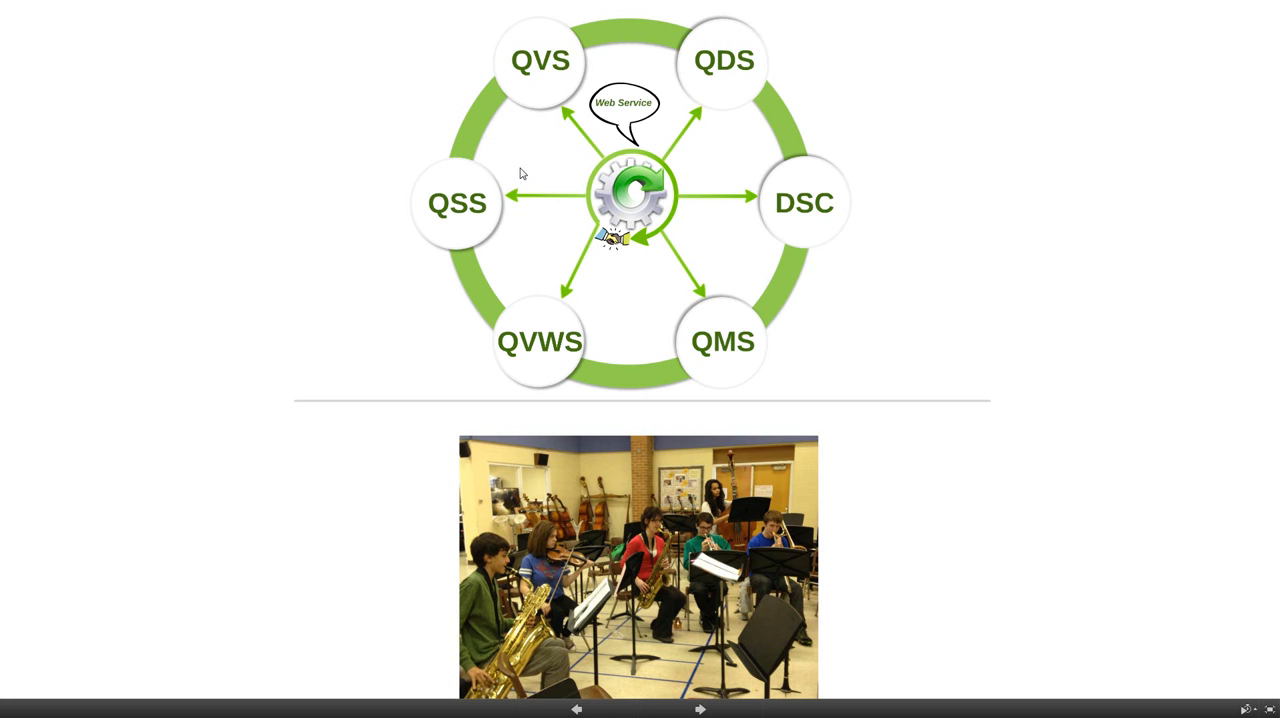
mouse_move(644, 273)
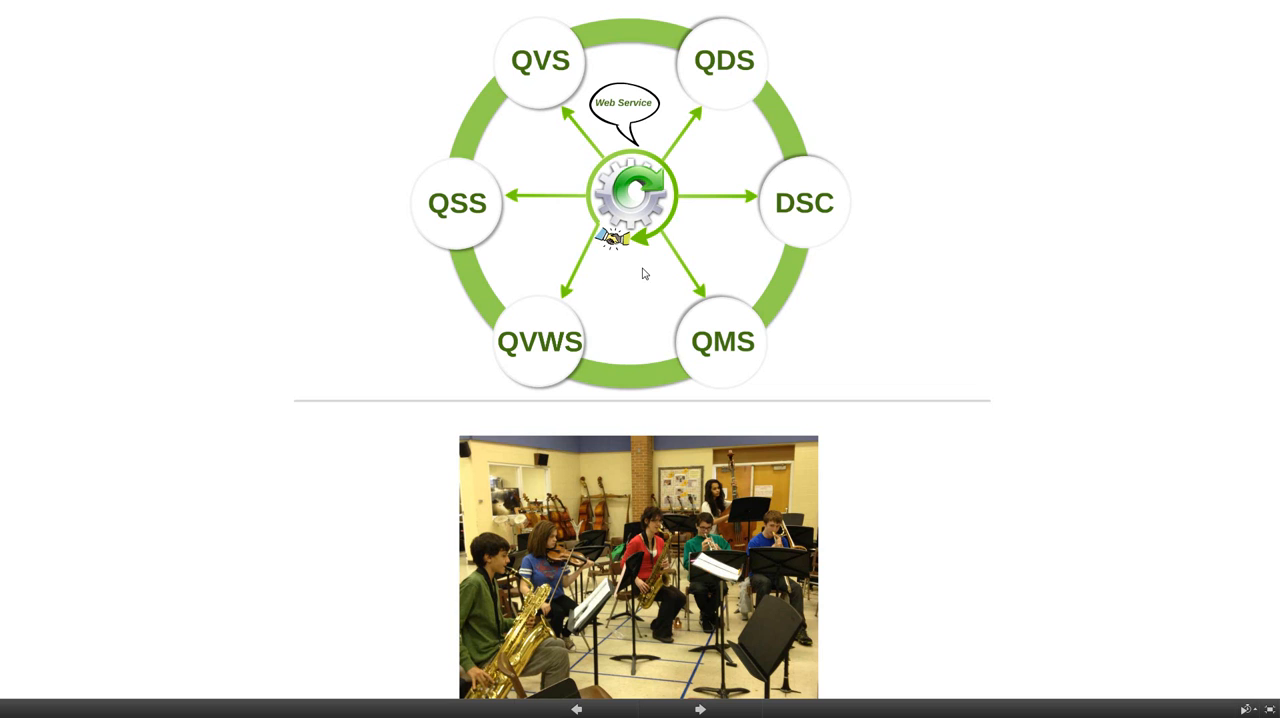
mouse_move(667, 254)
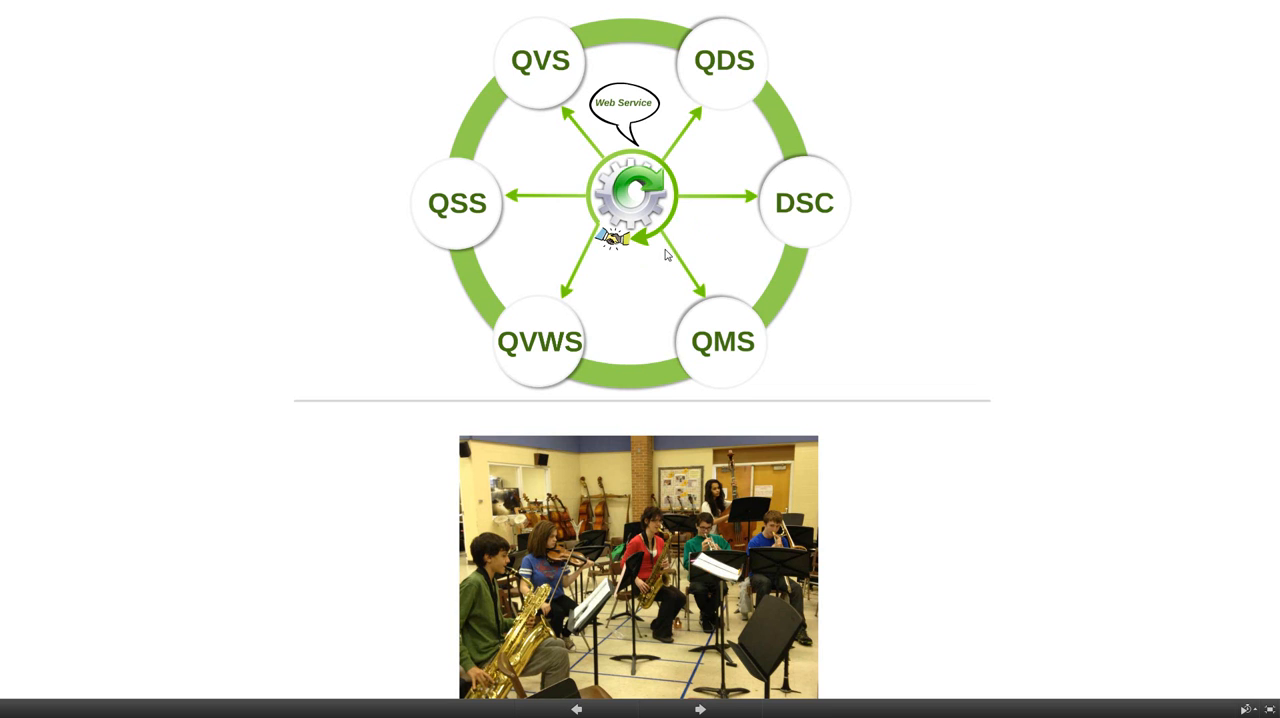
mouse_move(748, 270)
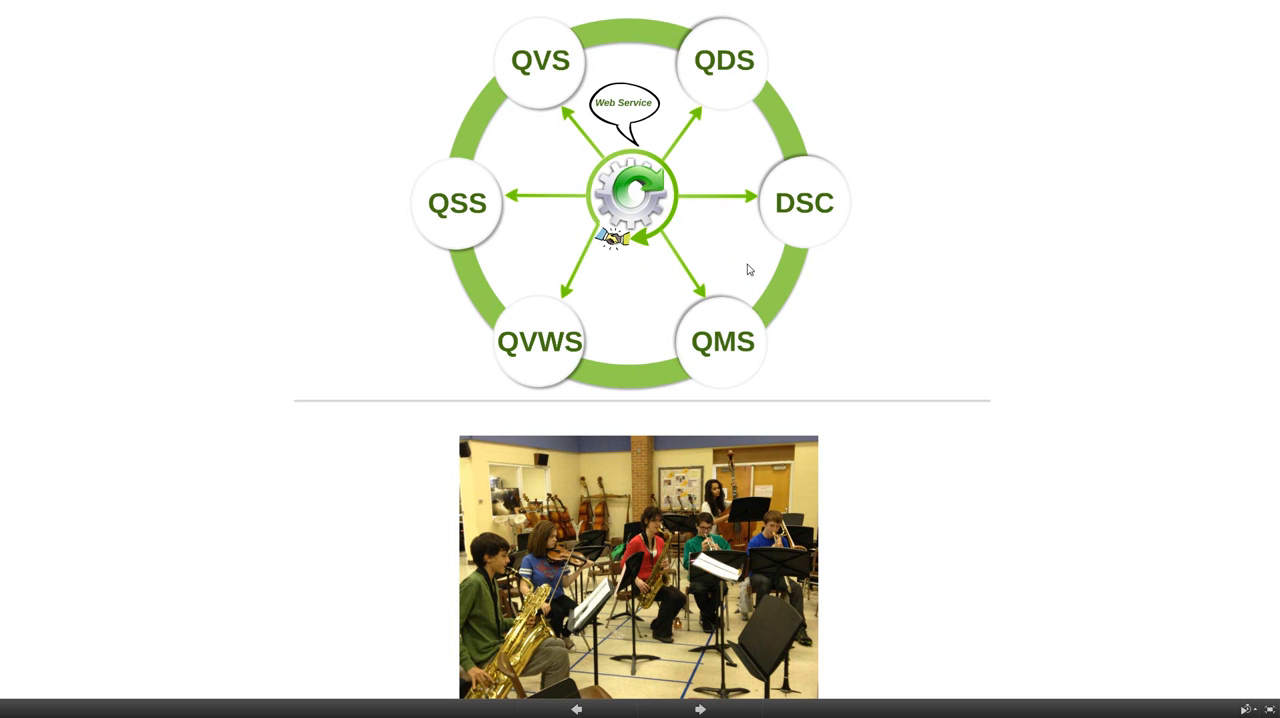
mouse_move(643, 237)
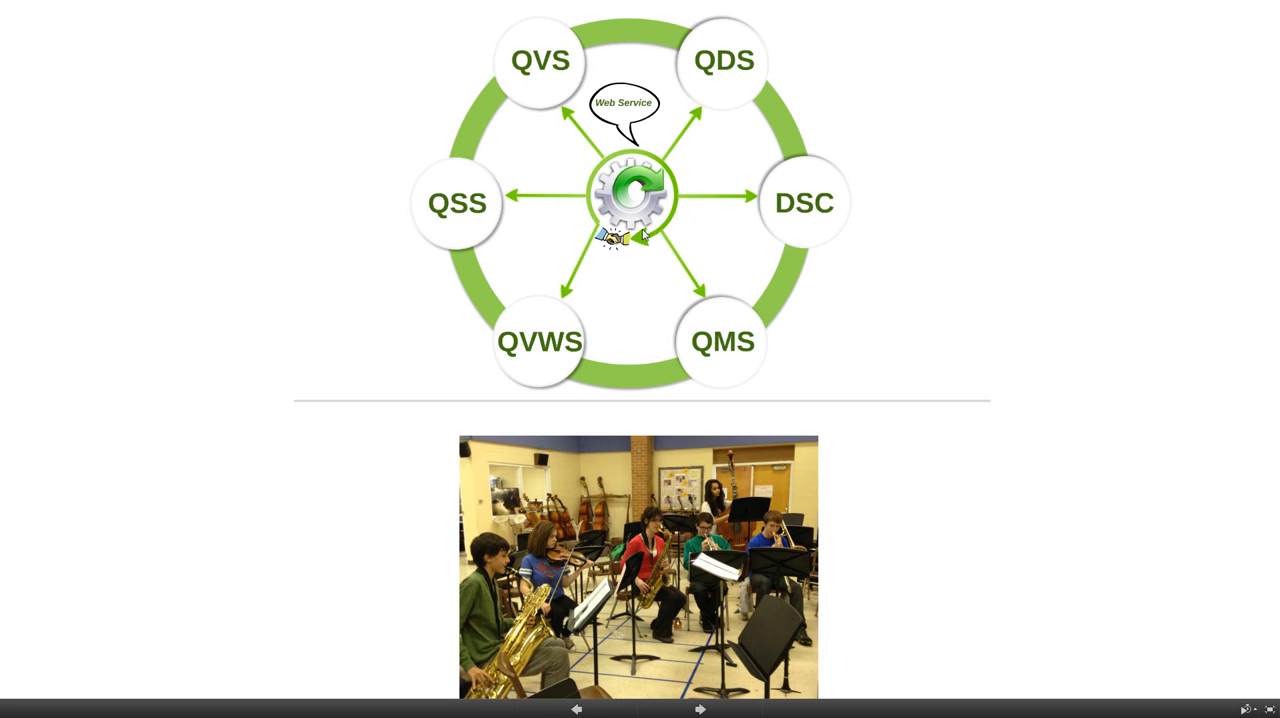
mouse_move(648, 196)
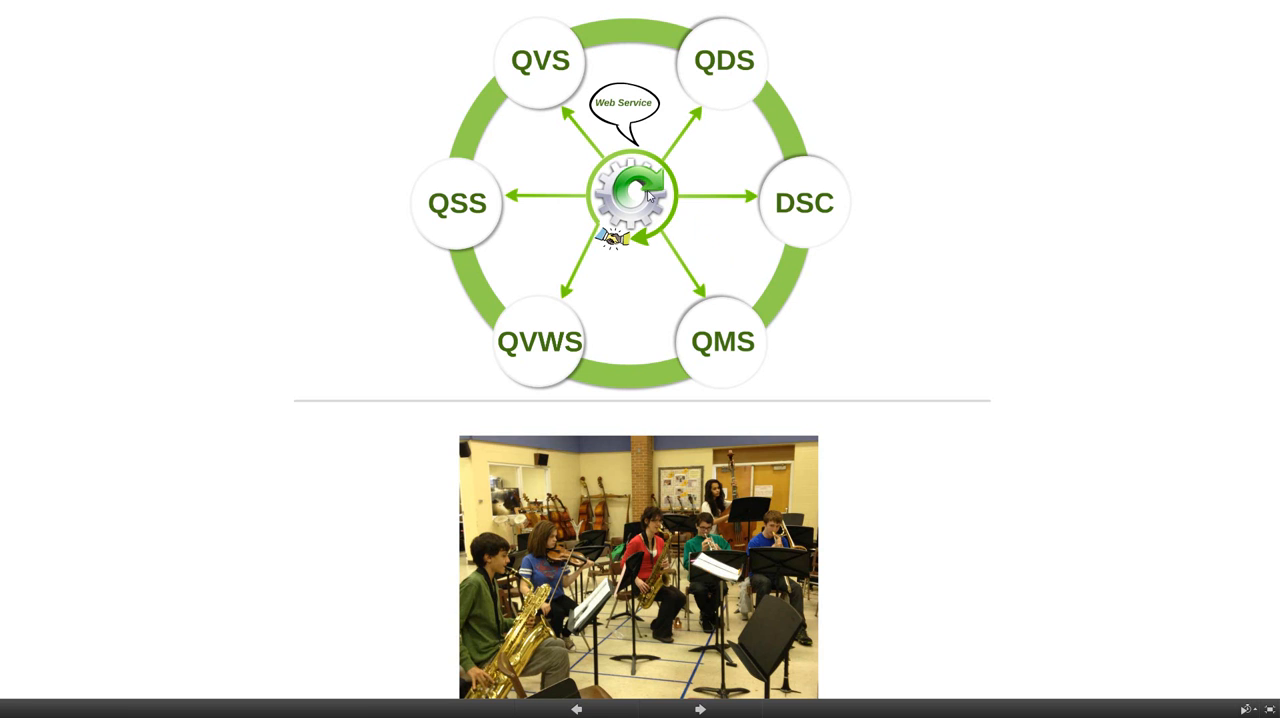
mouse_move(734, 400)
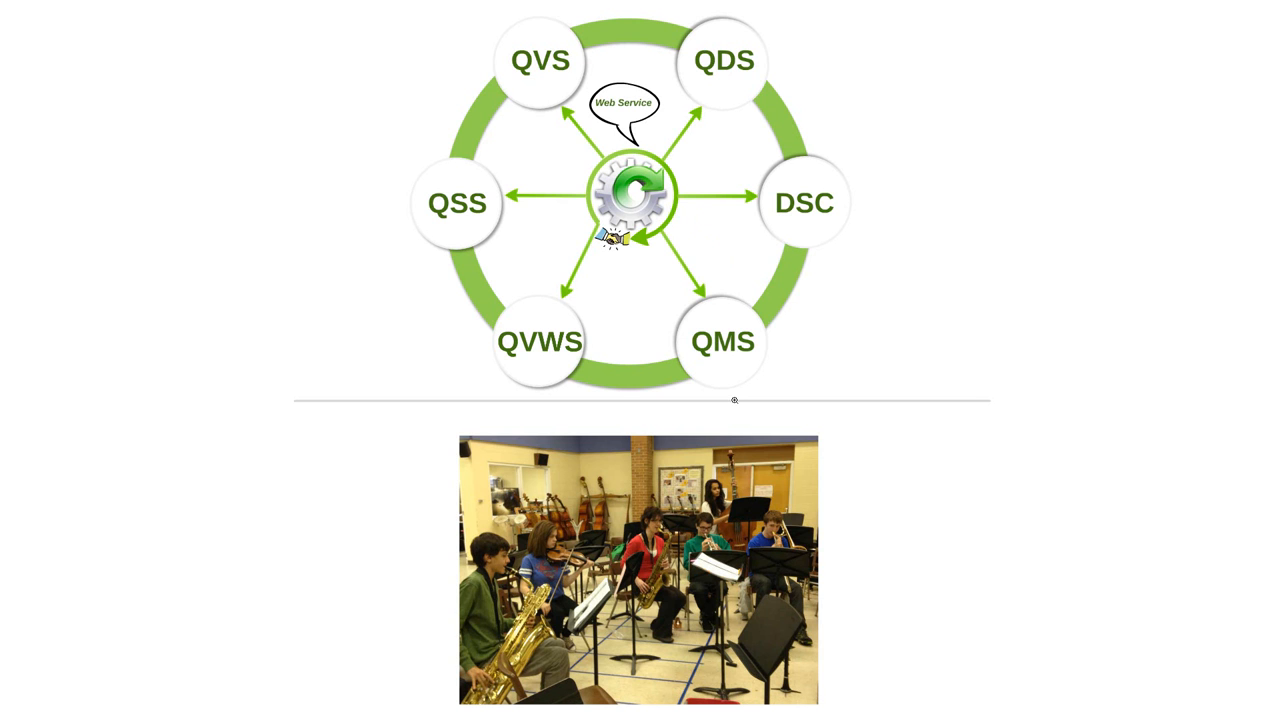
mouse_move(738, 407)
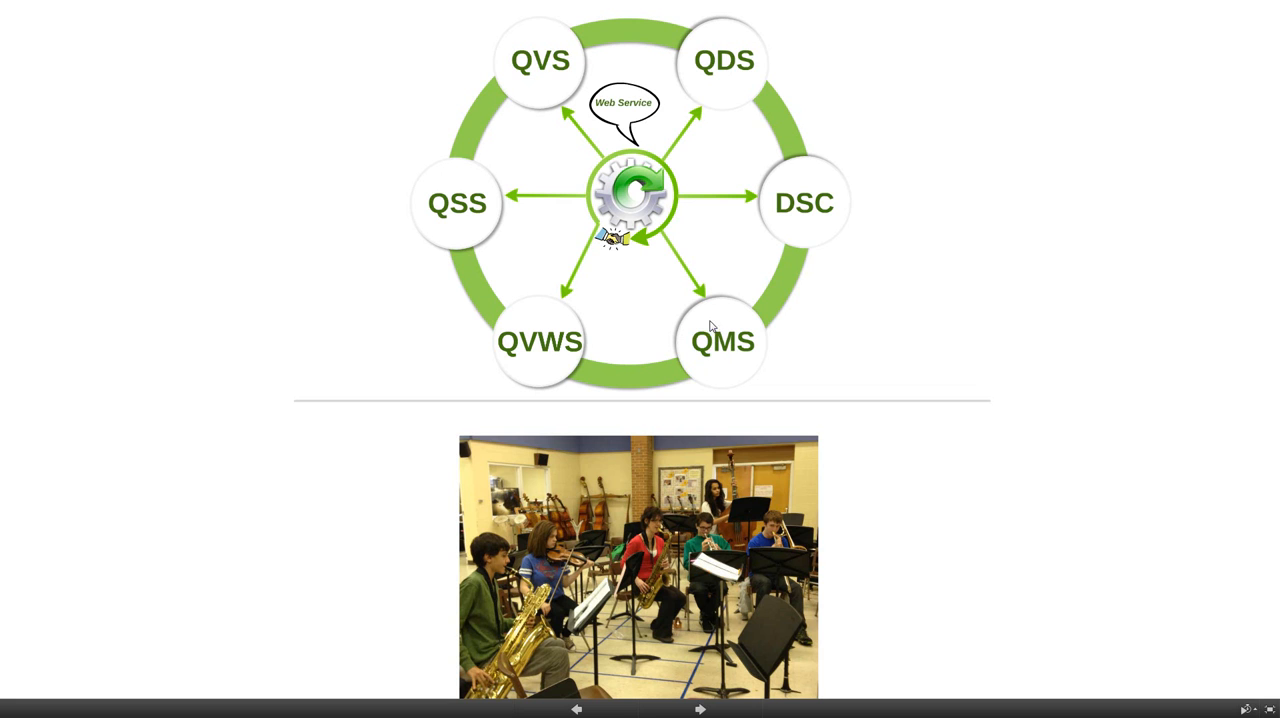
mouse_move(718, 350)
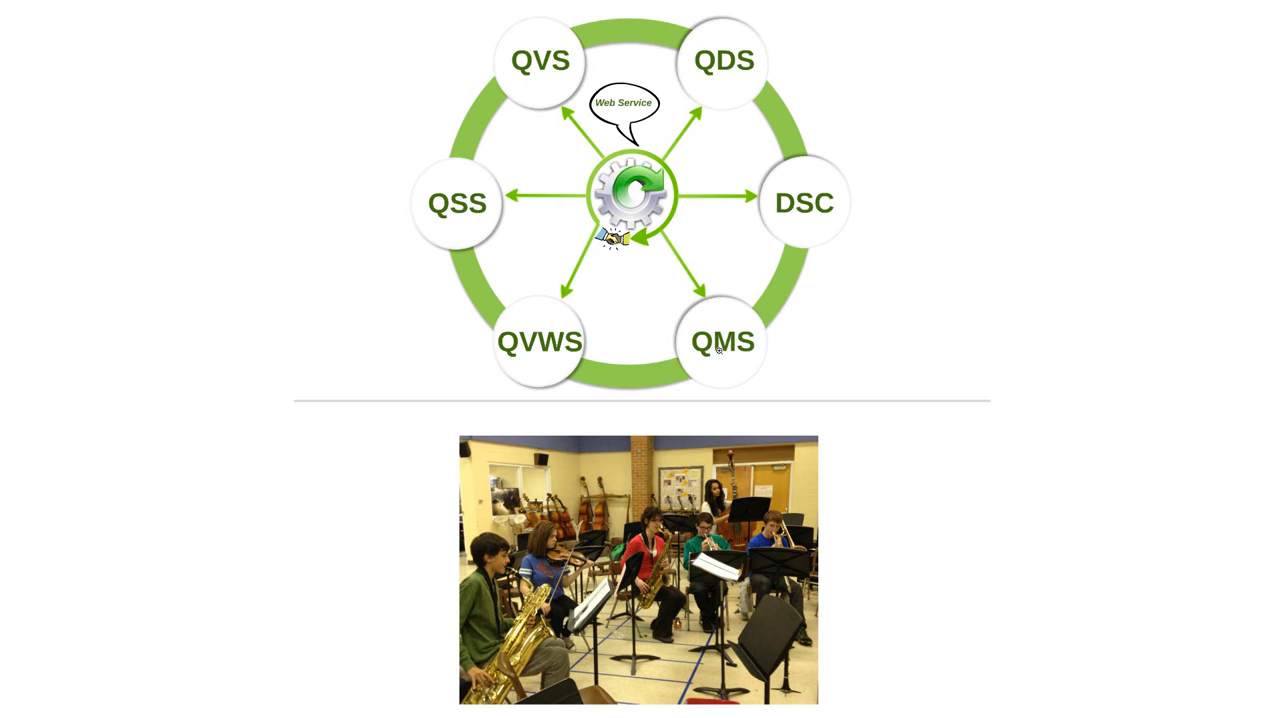
mouse_move(723, 358)
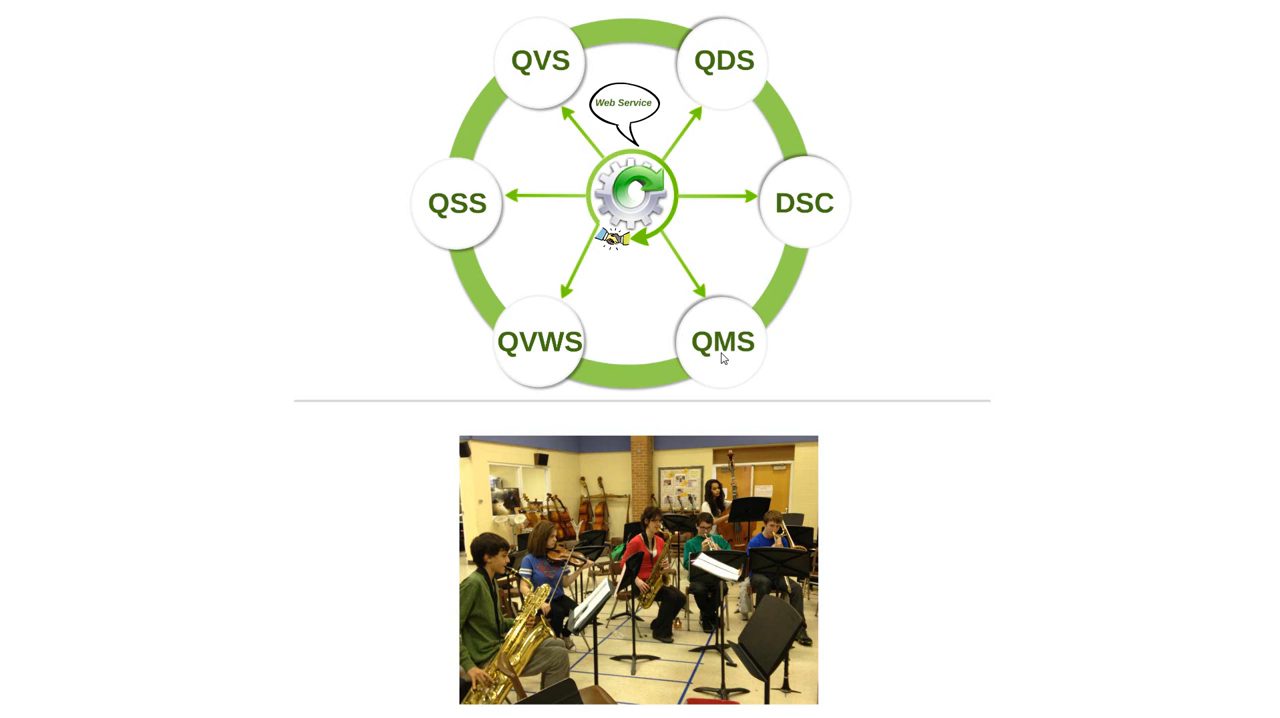